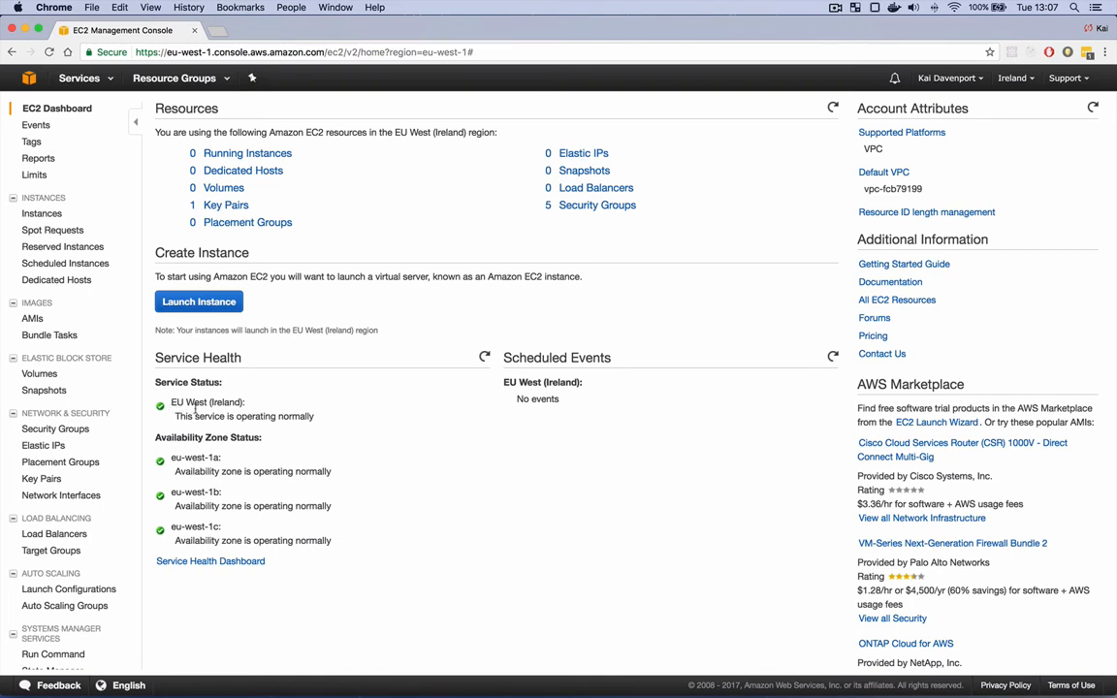
View the EC2 key pairs for Ireland and the existing kai-demos key pair details
left_click(41, 479)
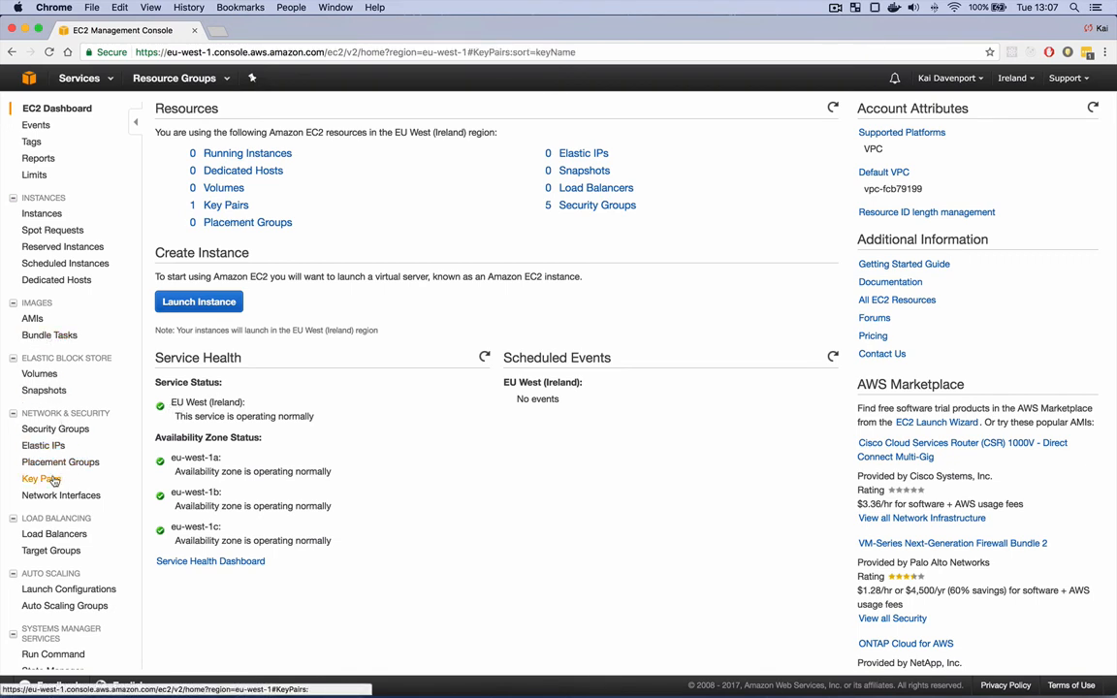
left_click(38, 479)
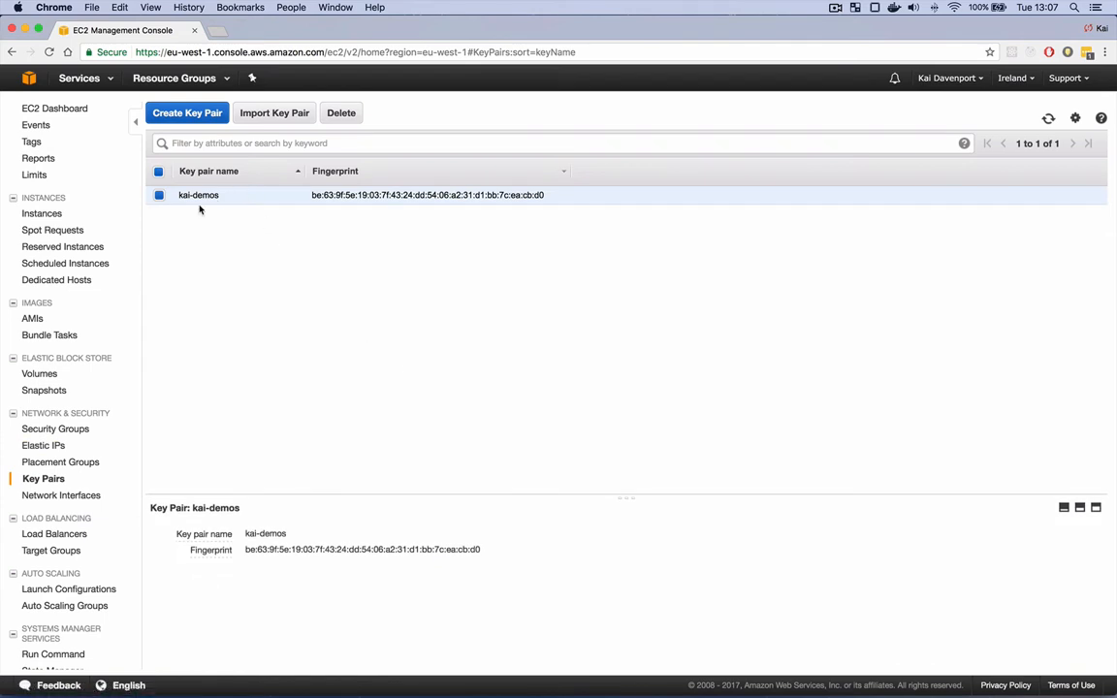
mouse_move(262, 185)
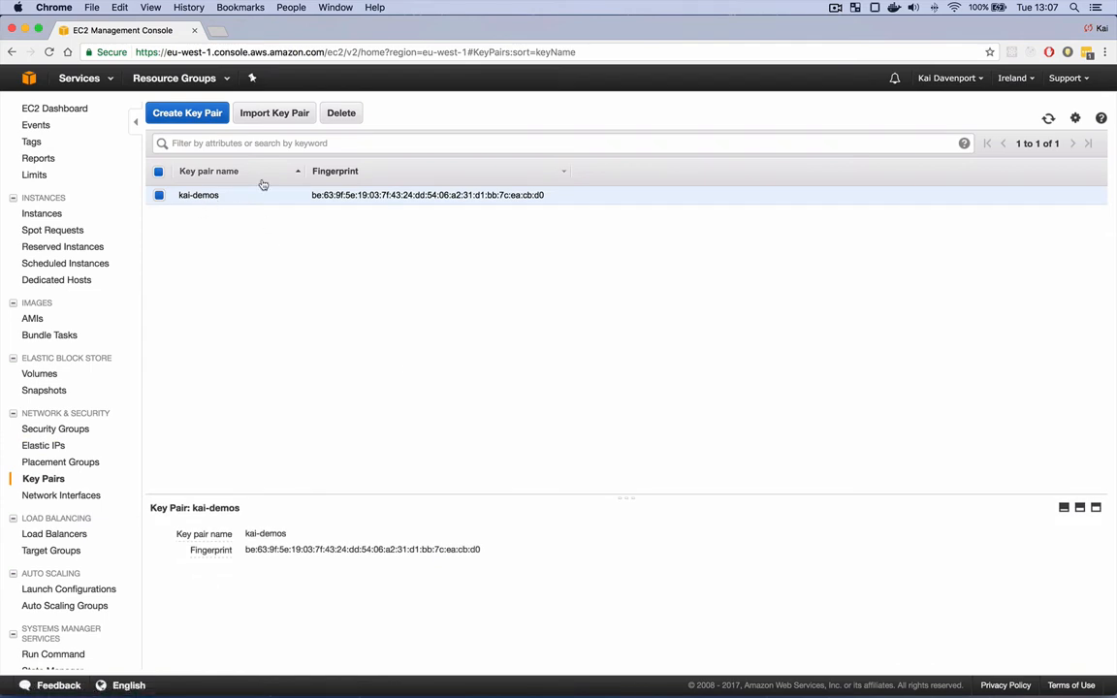
mouse_move(190, 120)
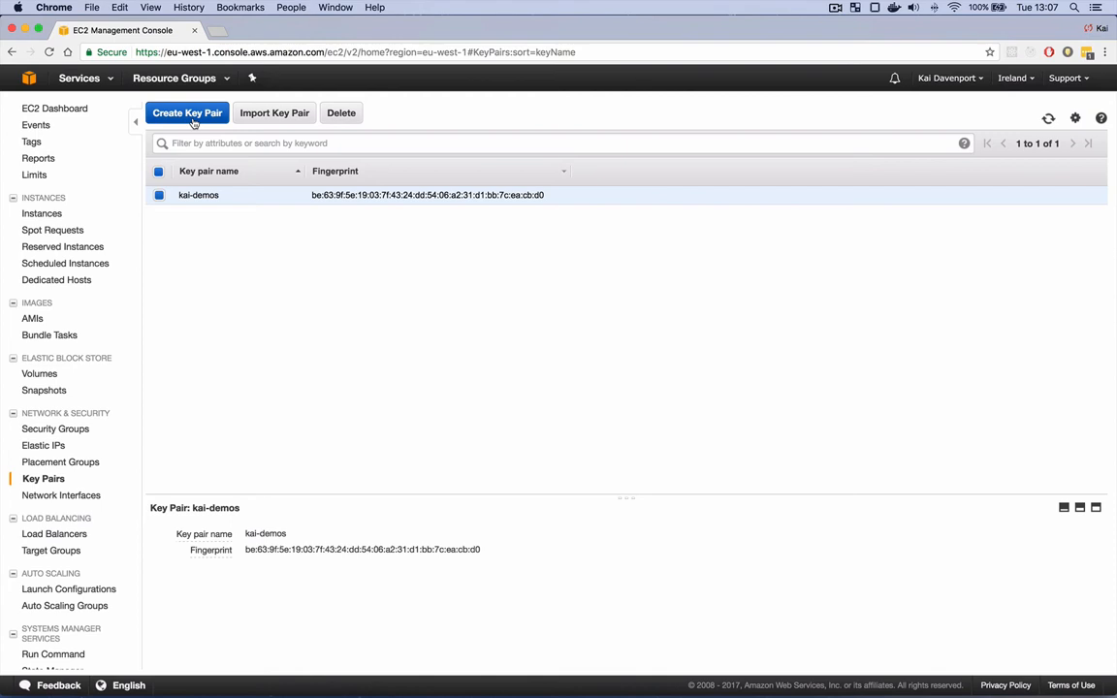
mouse_move(200, 375)
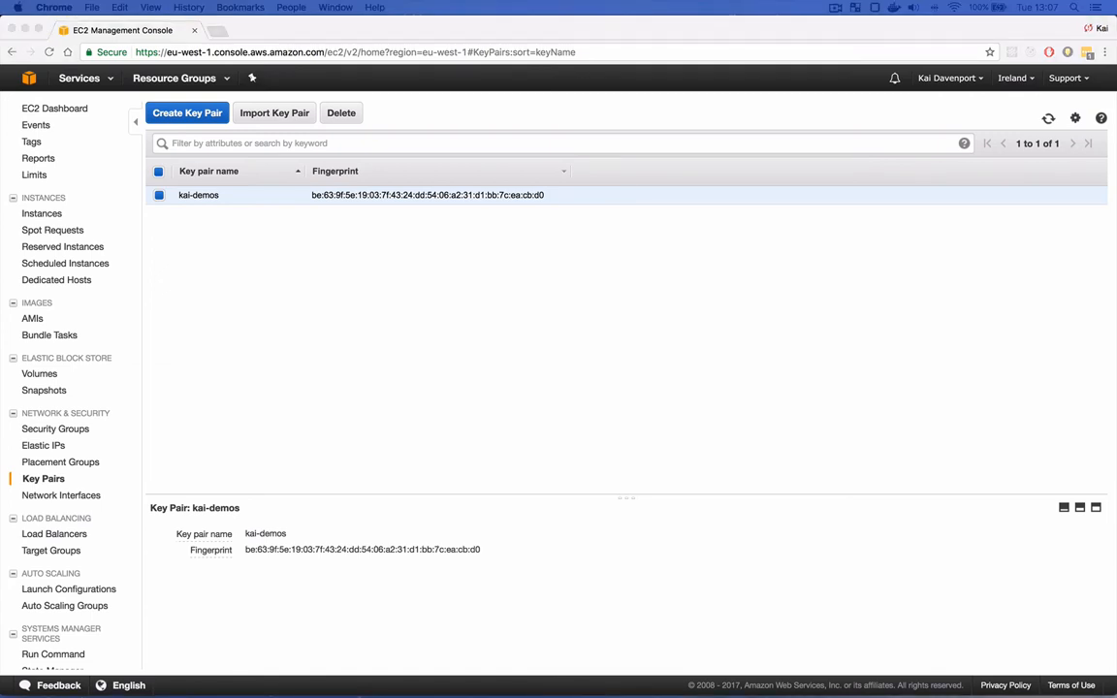
From the downloads.dcos.io AWS page, launch the EU (Ireland) single-master DC/OS stack and accept the template
type("https://downloads.dcos.io/dcos/stable/aws.html")
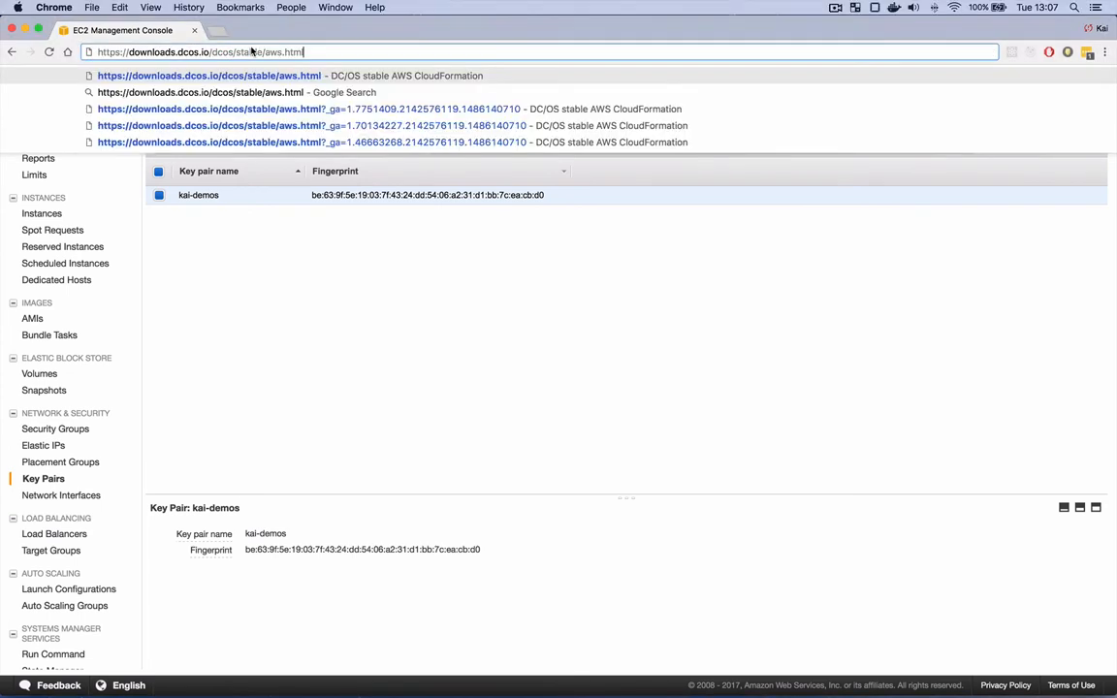
key("Enter")
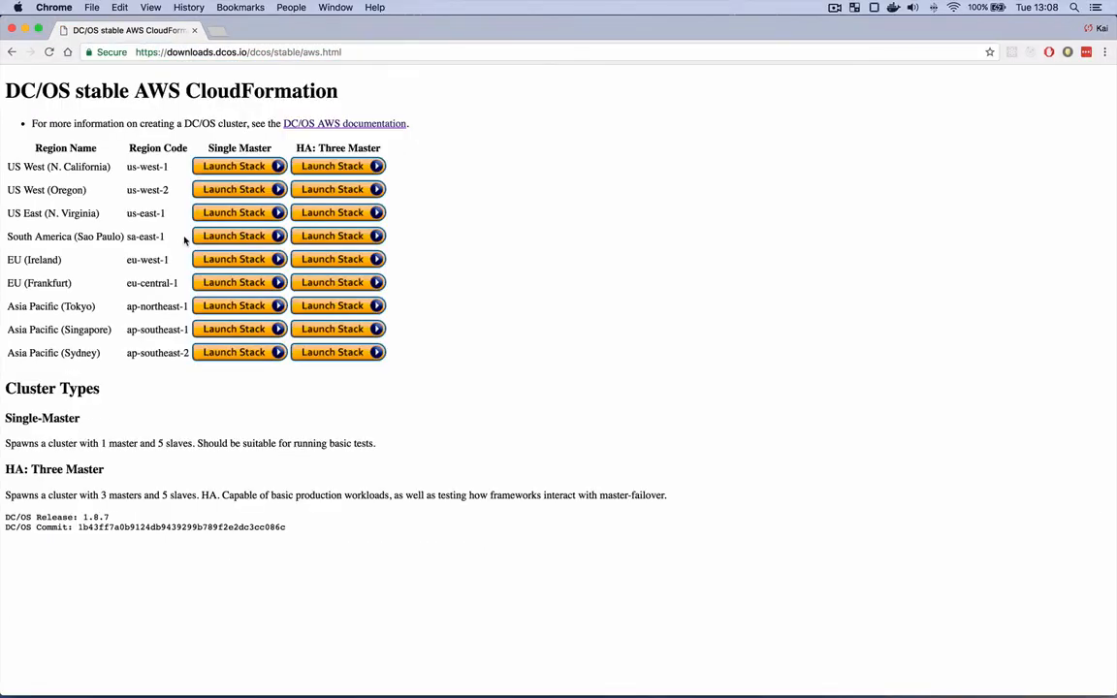
mouse_move(87, 270)
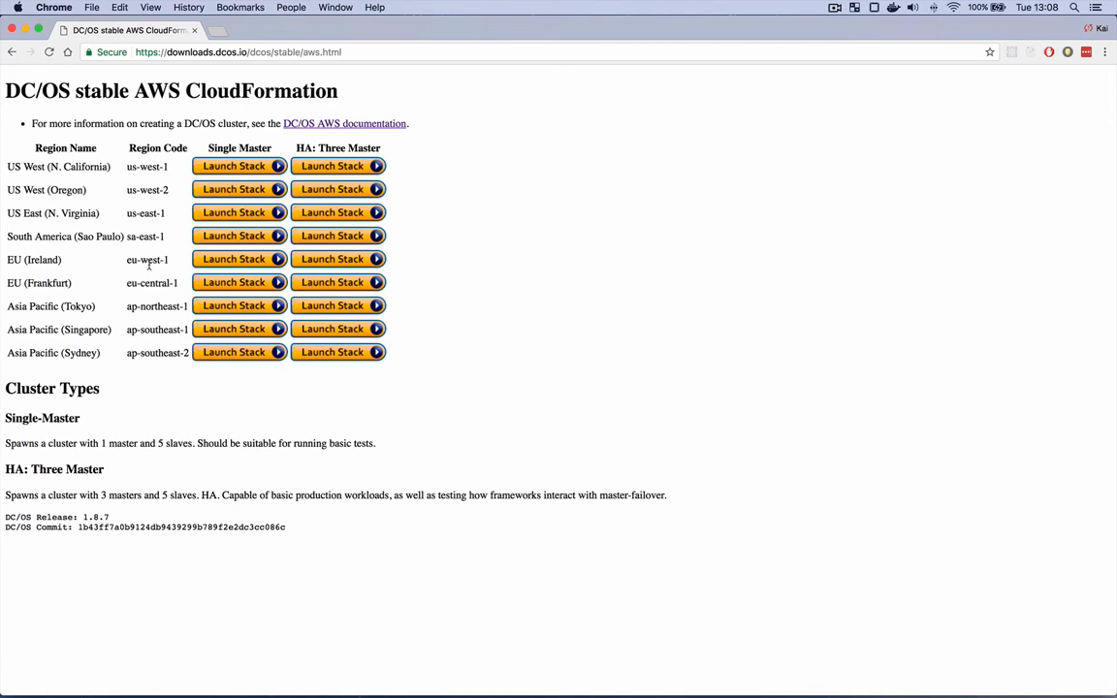
double_click(133, 258)
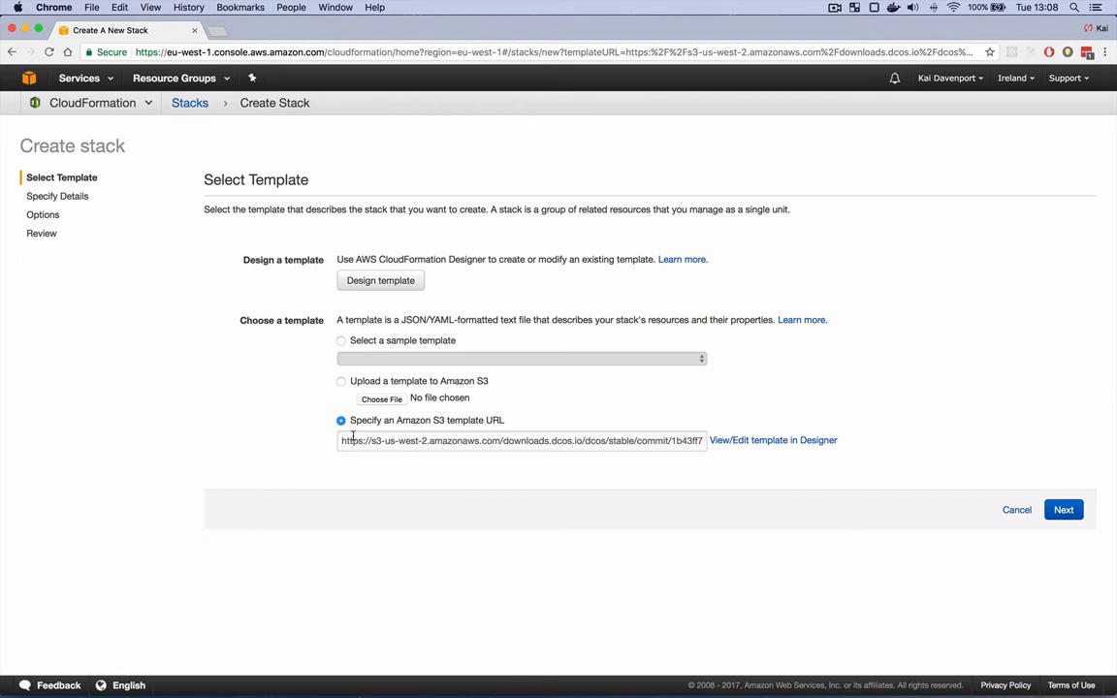
mouse_move(475, 427)
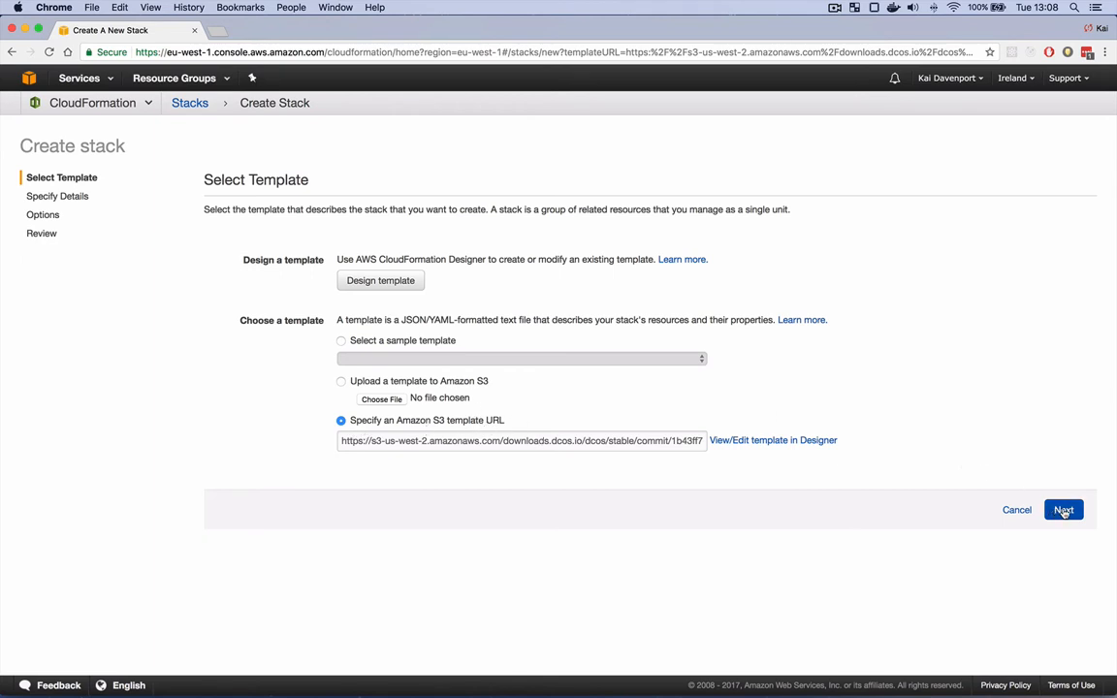
left_click(1067, 510)
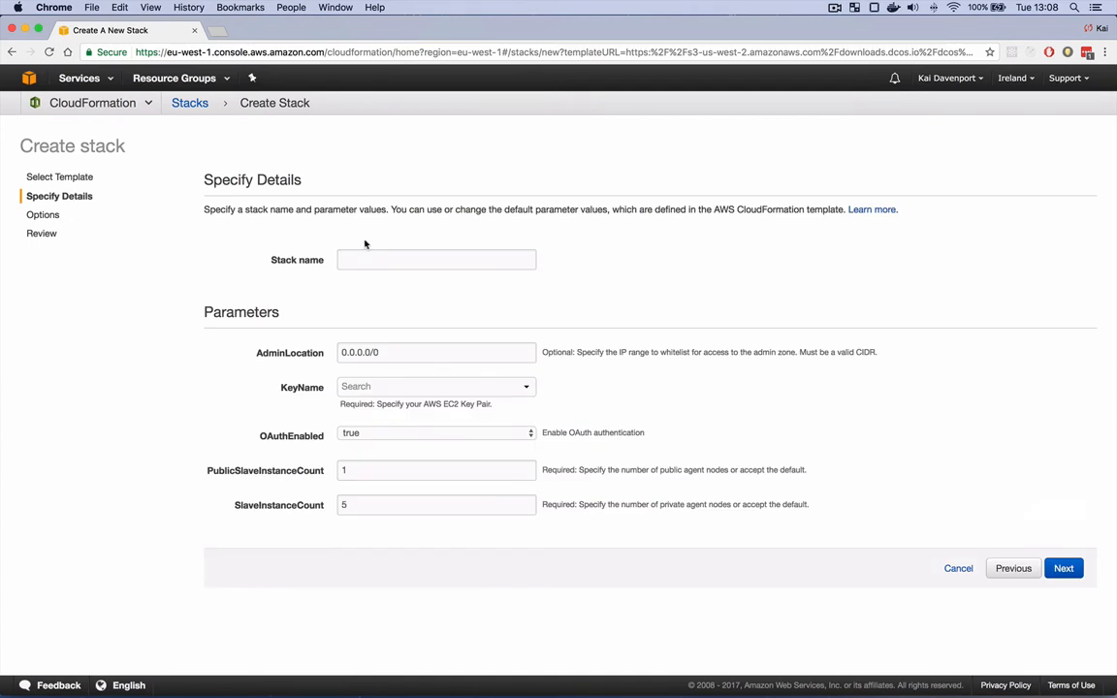
Name the stack pxdemo, use key pair kai-demos, OAuthEnabled false, SlaveInstanceCount 3, and continue
type("pxdemo")
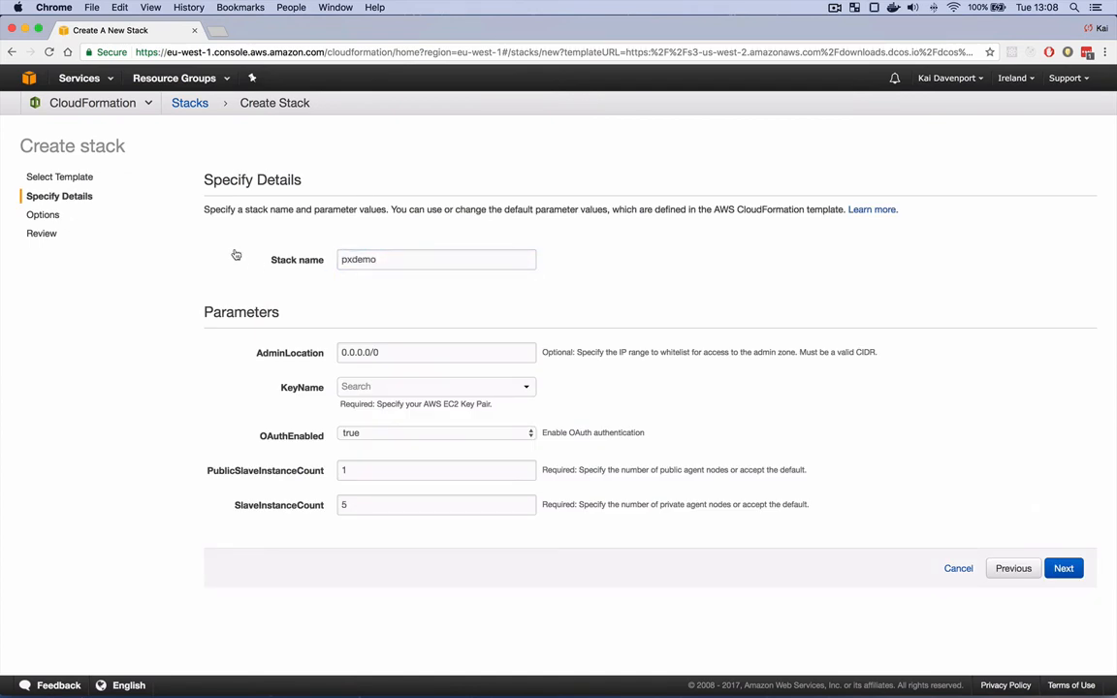
left_click(435, 386)
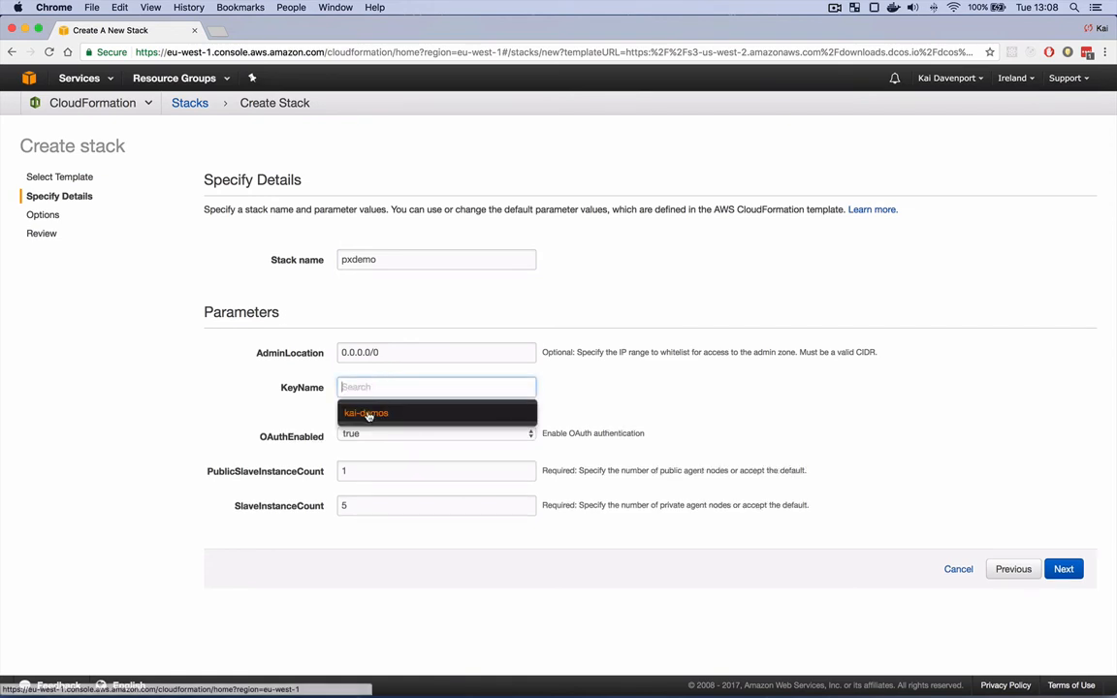
left_click(366, 412)
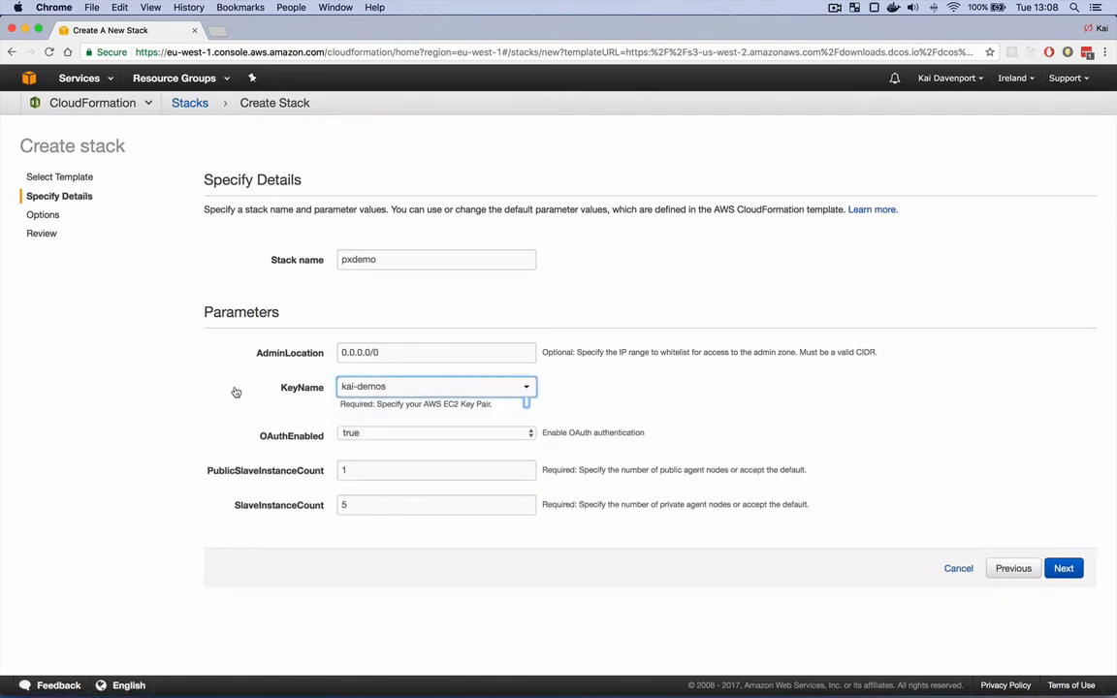
left_click(435, 432)
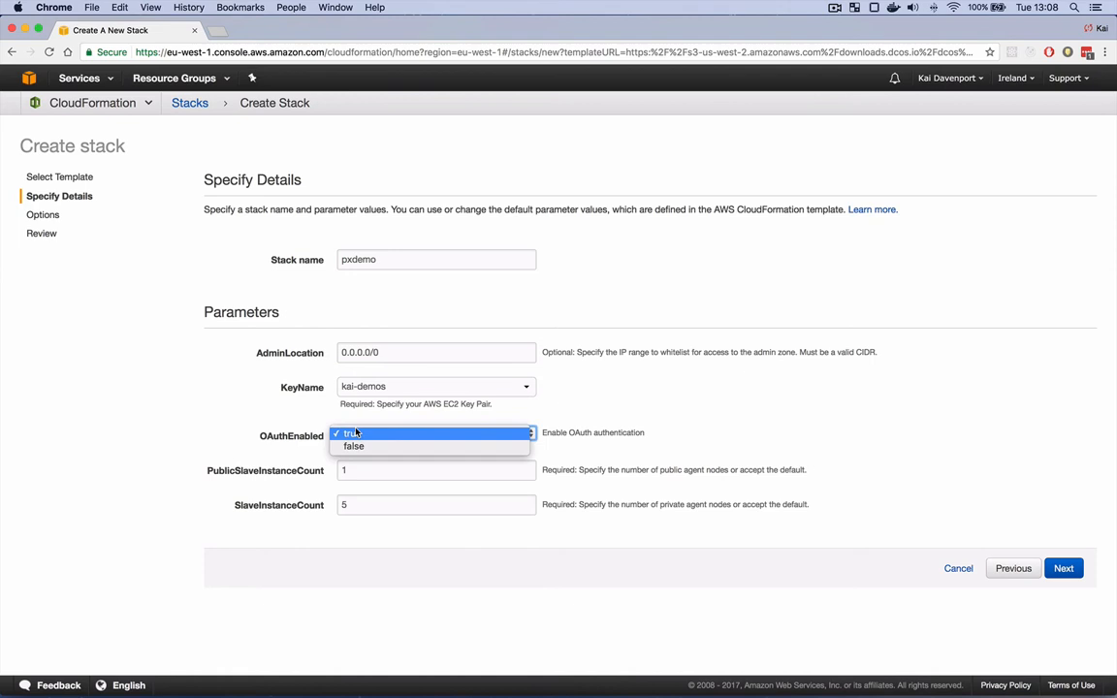
left_click(354, 445)
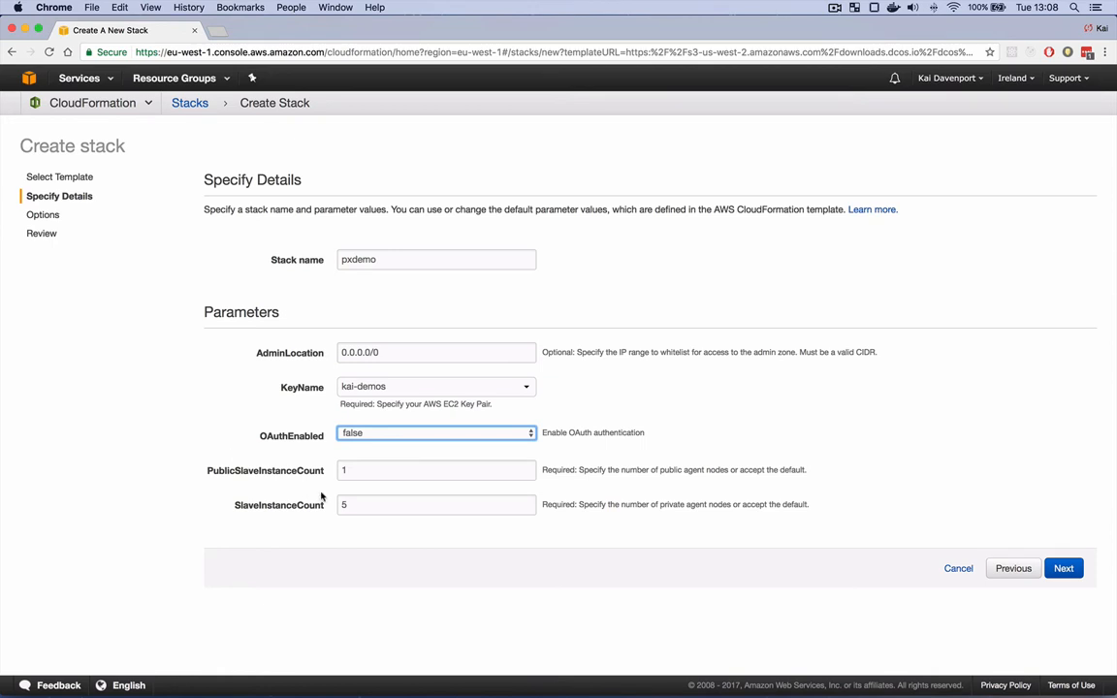
left_click(435, 505)
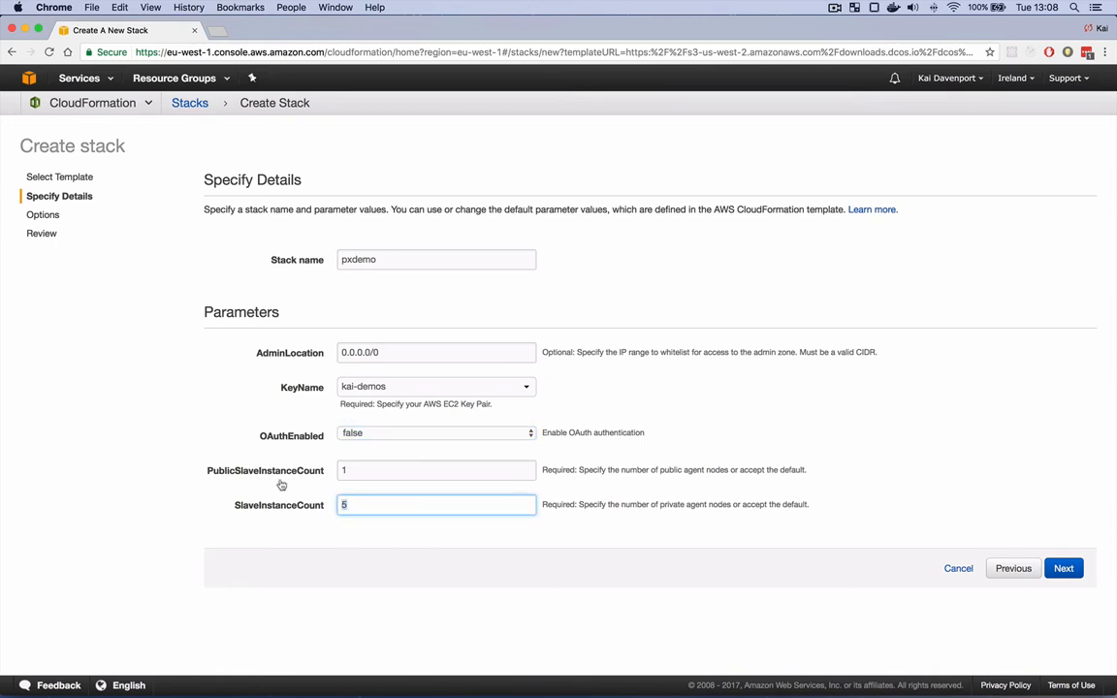
type("3")
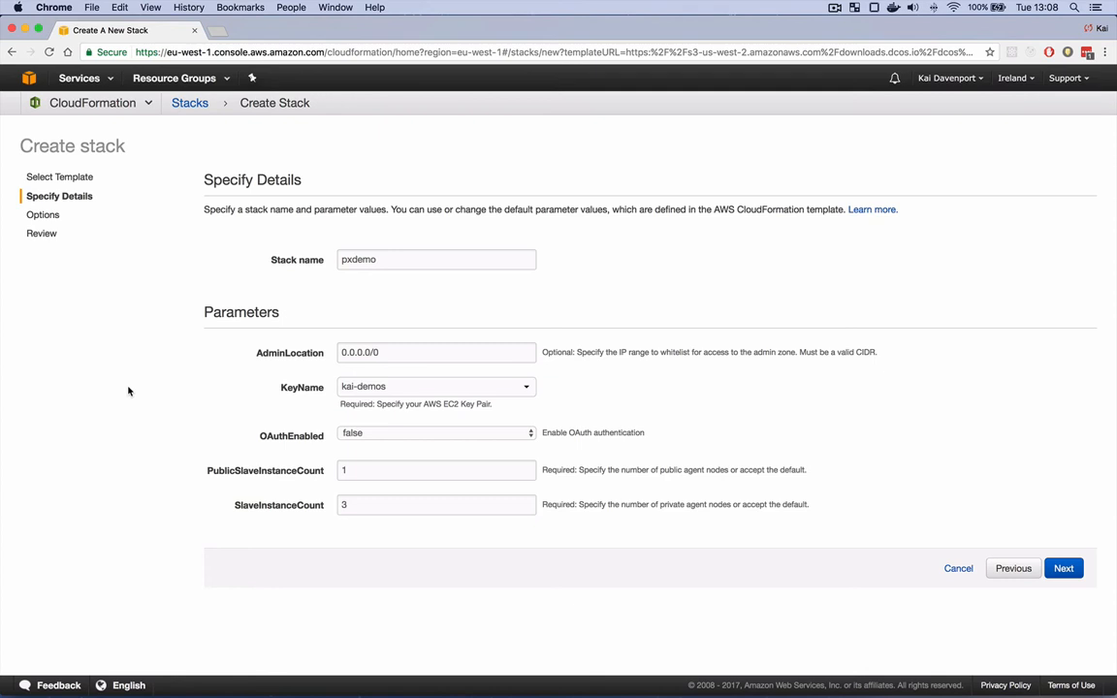
mouse_move(231, 390)
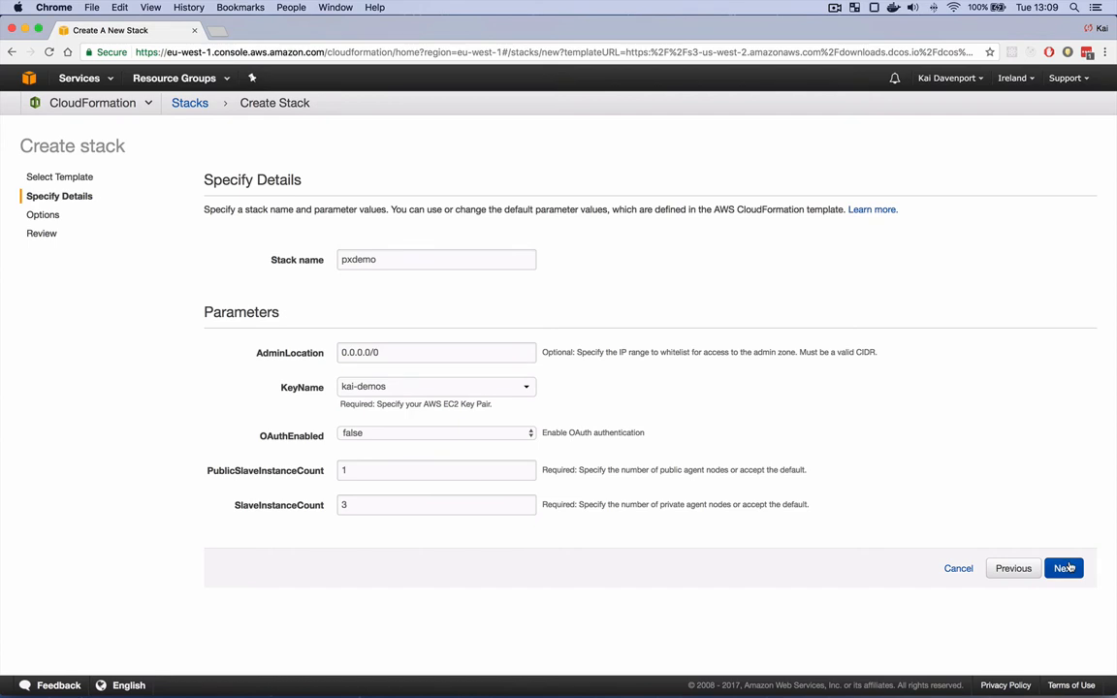
left_click(1064, 568)
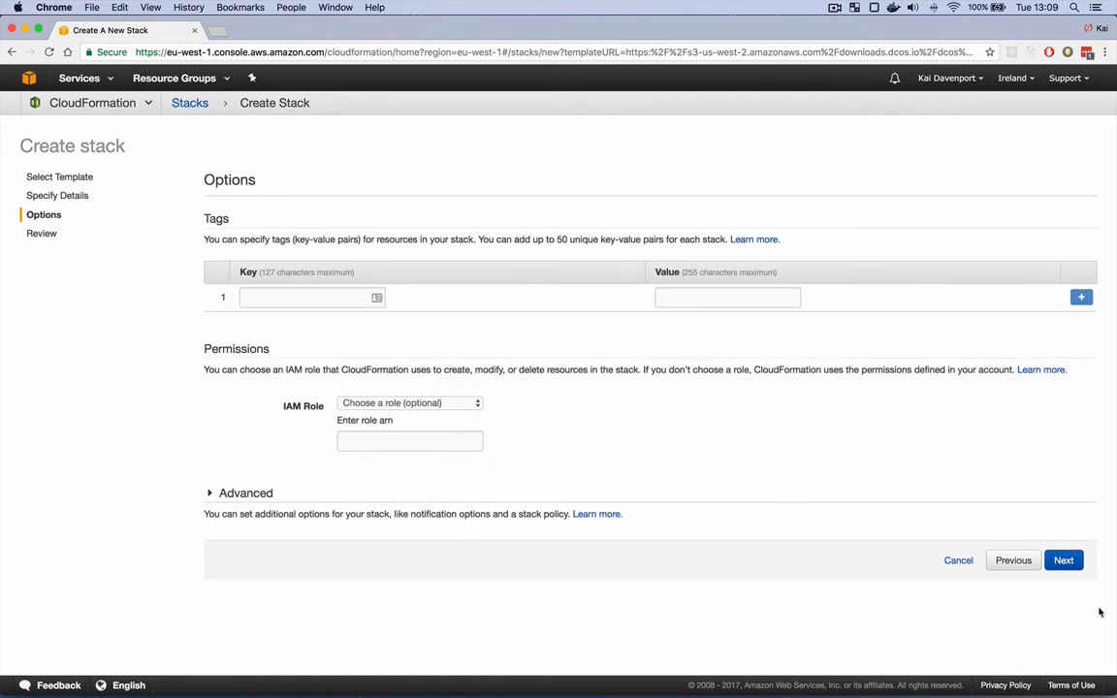
Skip the options, acknowledge IAM resource creation on review and create the pxdemo stack
left_click(1063, 559)
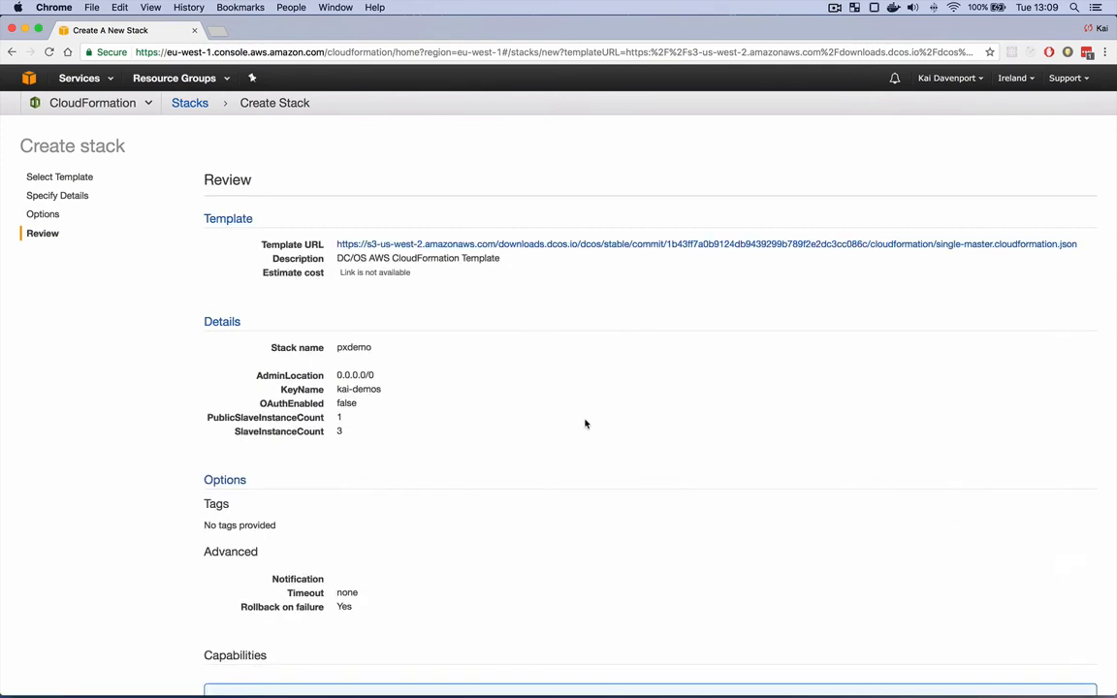
scroll("down", 3)
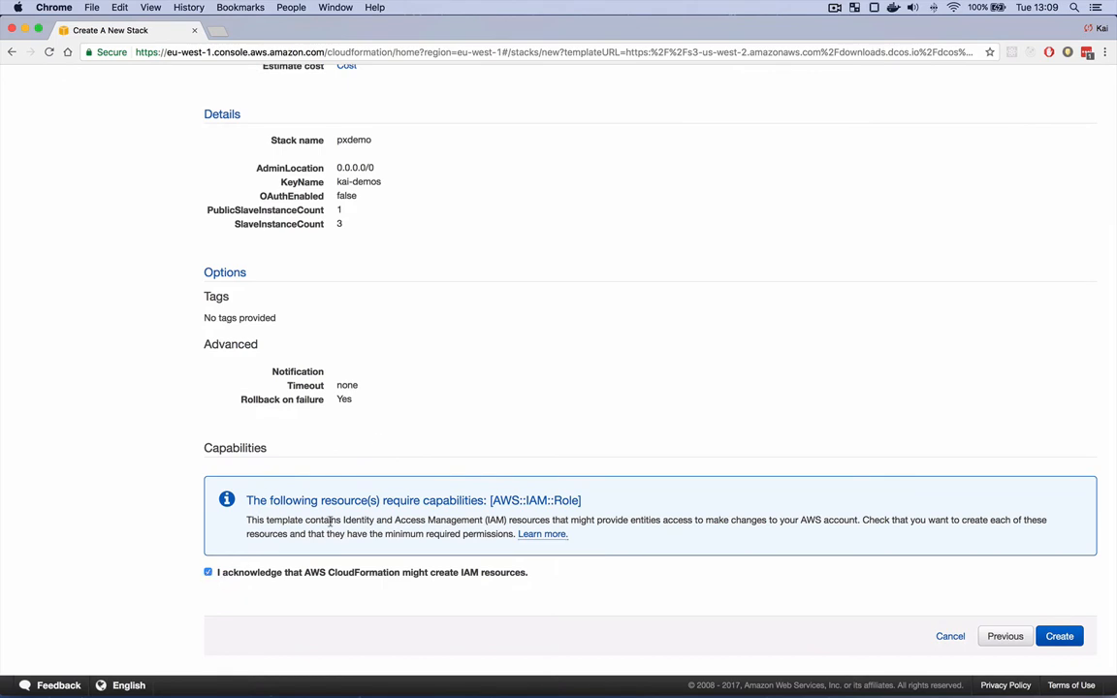
left_click(1065, 636)
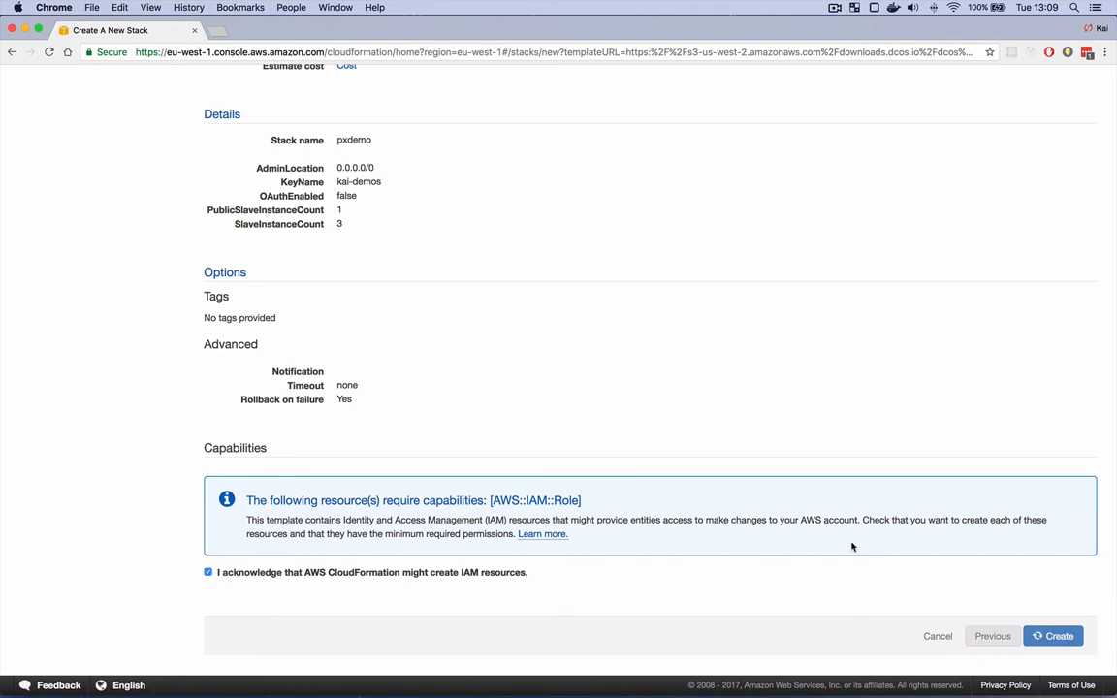
left_click(1053, 635)
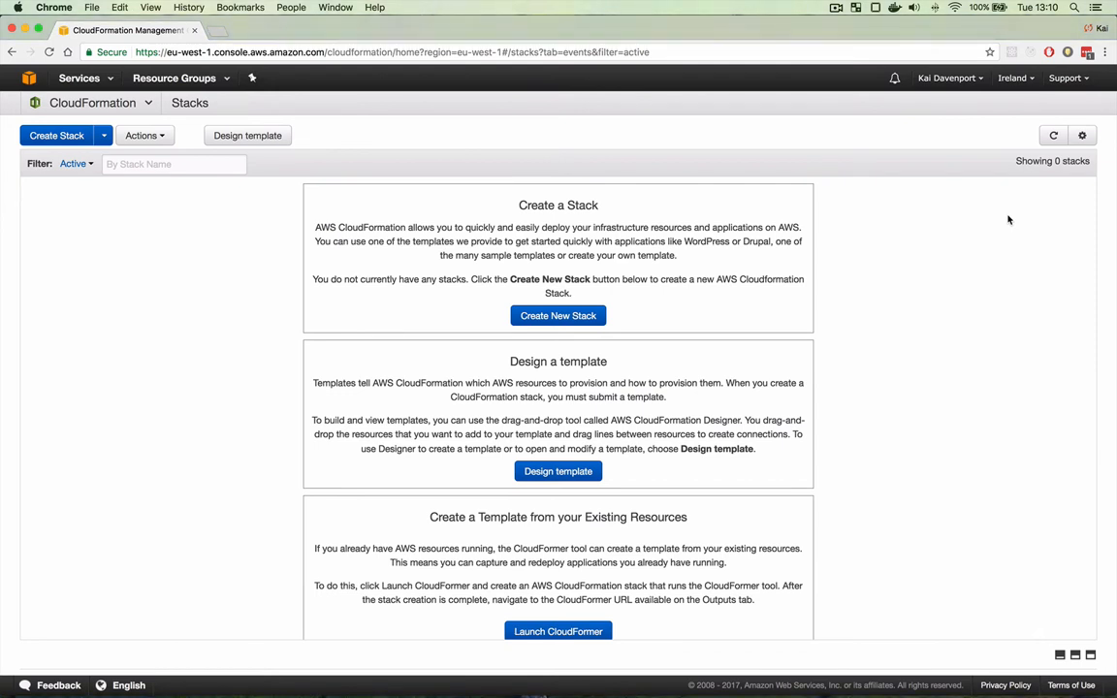
mouse_move(786, 251)
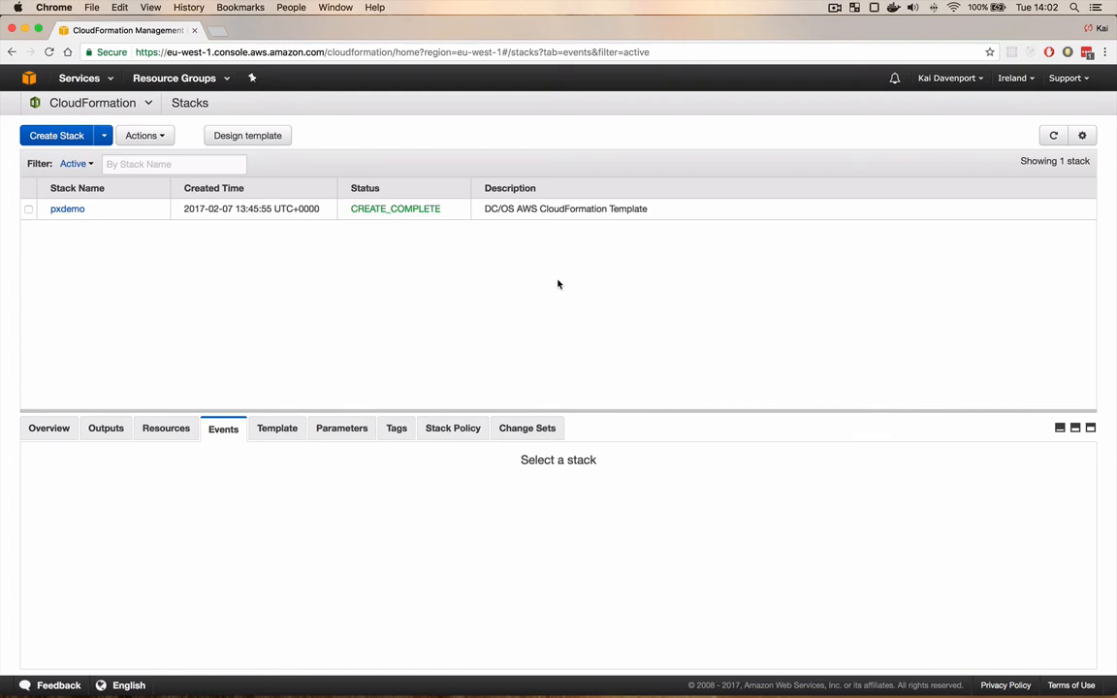
mouse_move(167, 196)
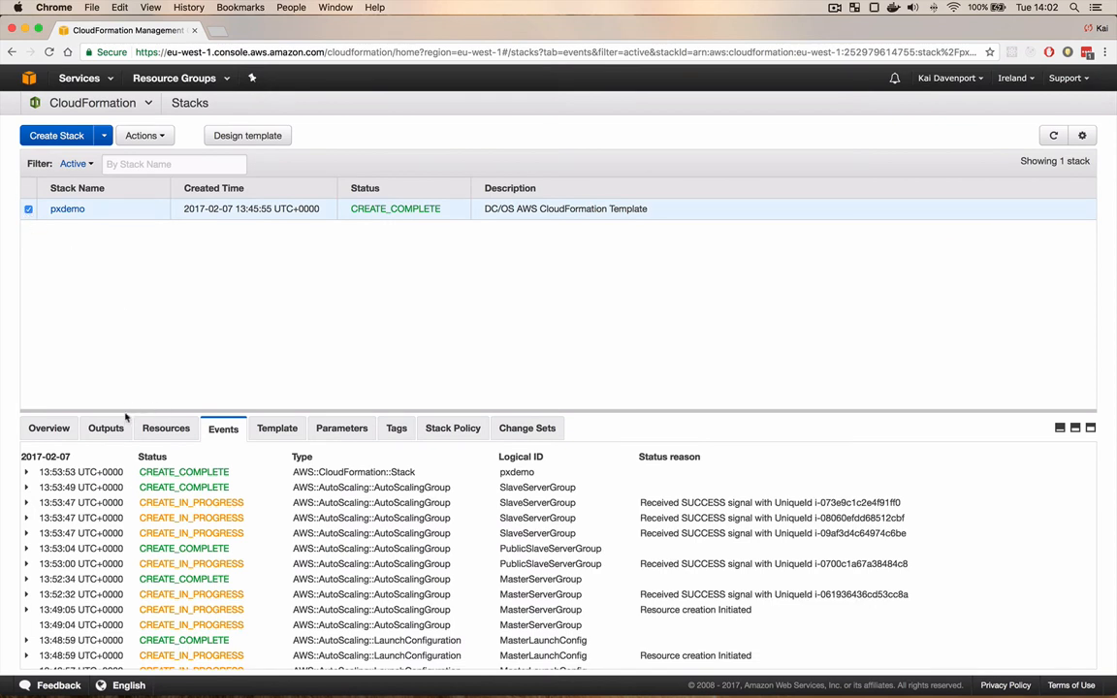
Show the pxdemo stack outputs and take the Mesos master DnsAddress value
left_click(105, 429)
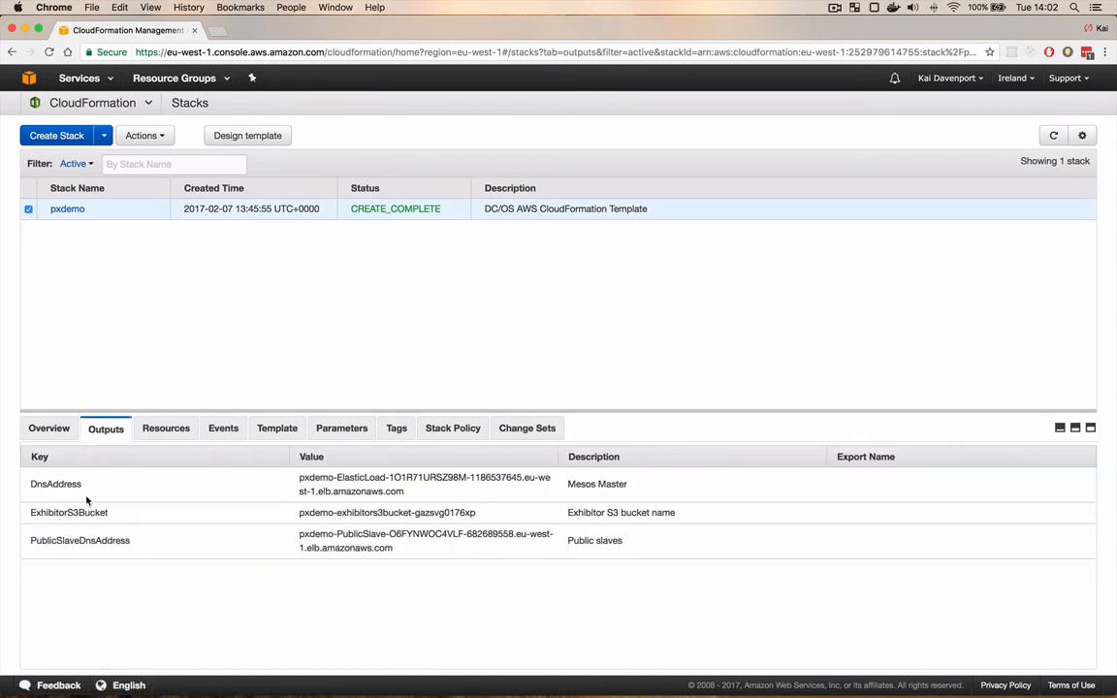
mouse_move(600, 484)
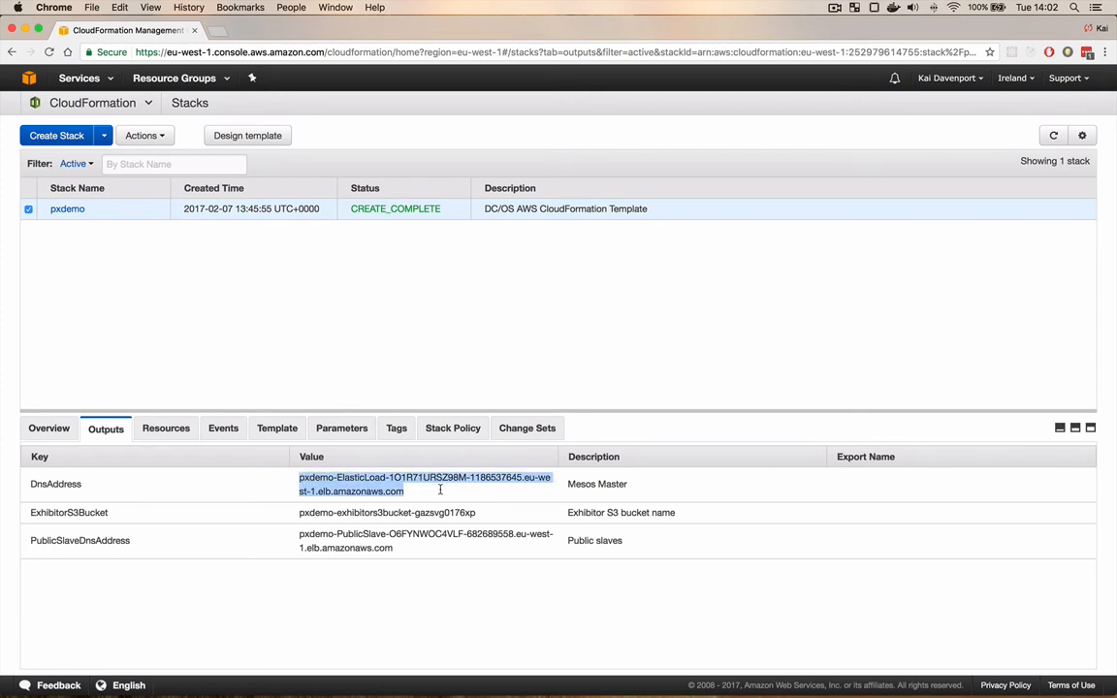
left_click(424, 478)
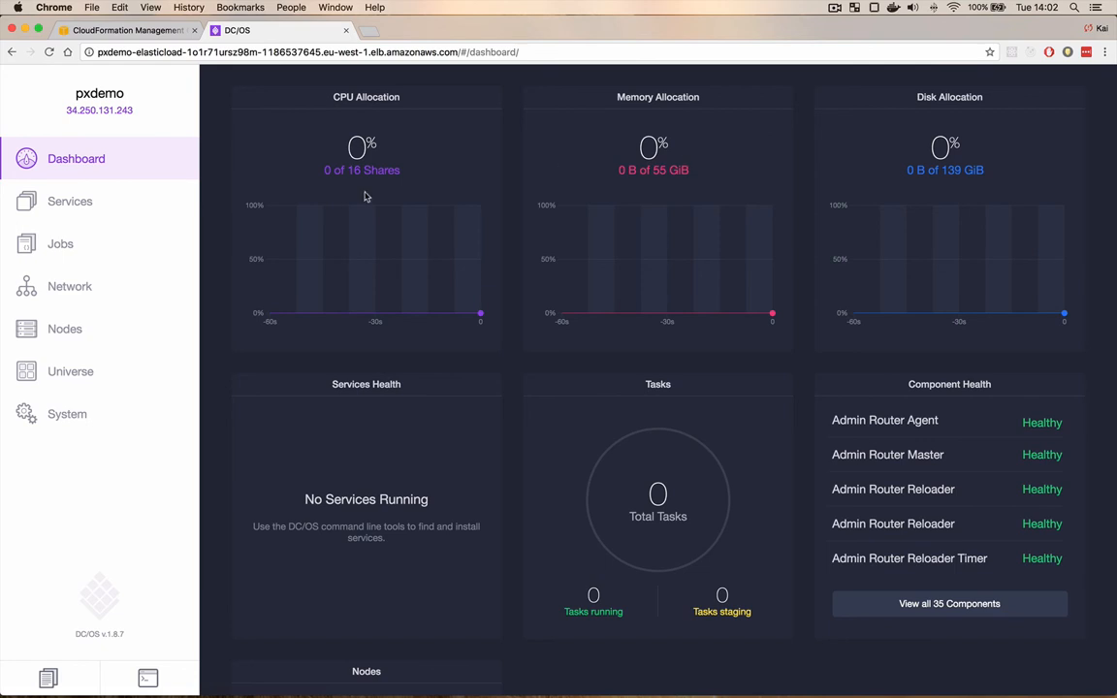
View the pxdemo cluster's Nodes page listing four healthy nodes
left_click(65, 329)
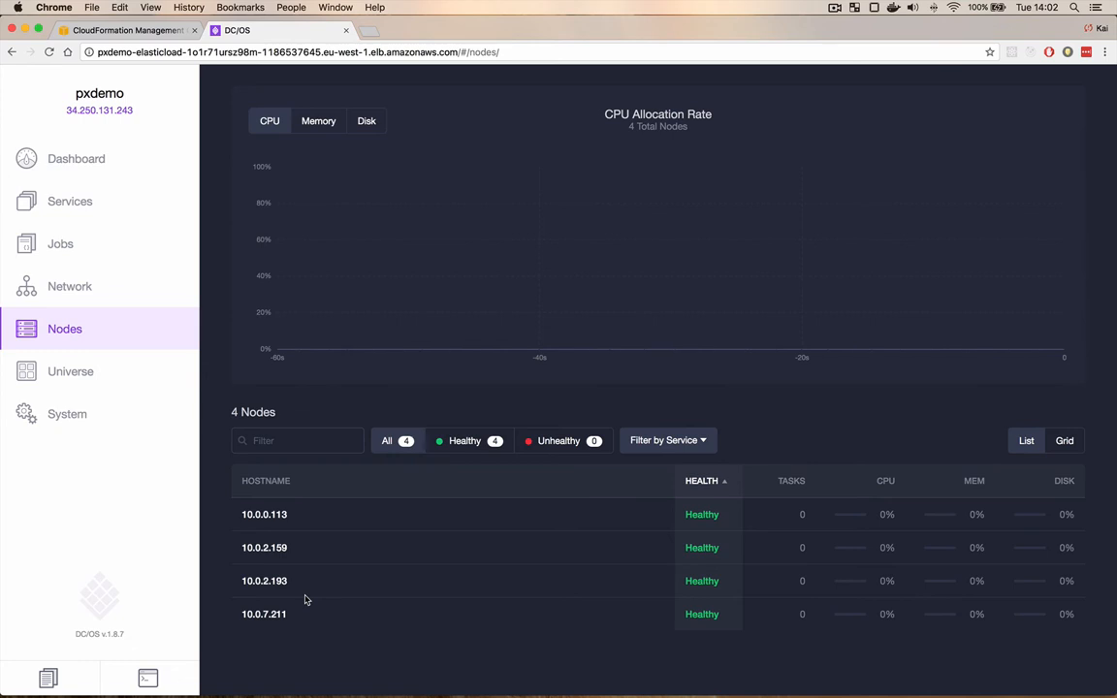
mouse_move(445, 481)
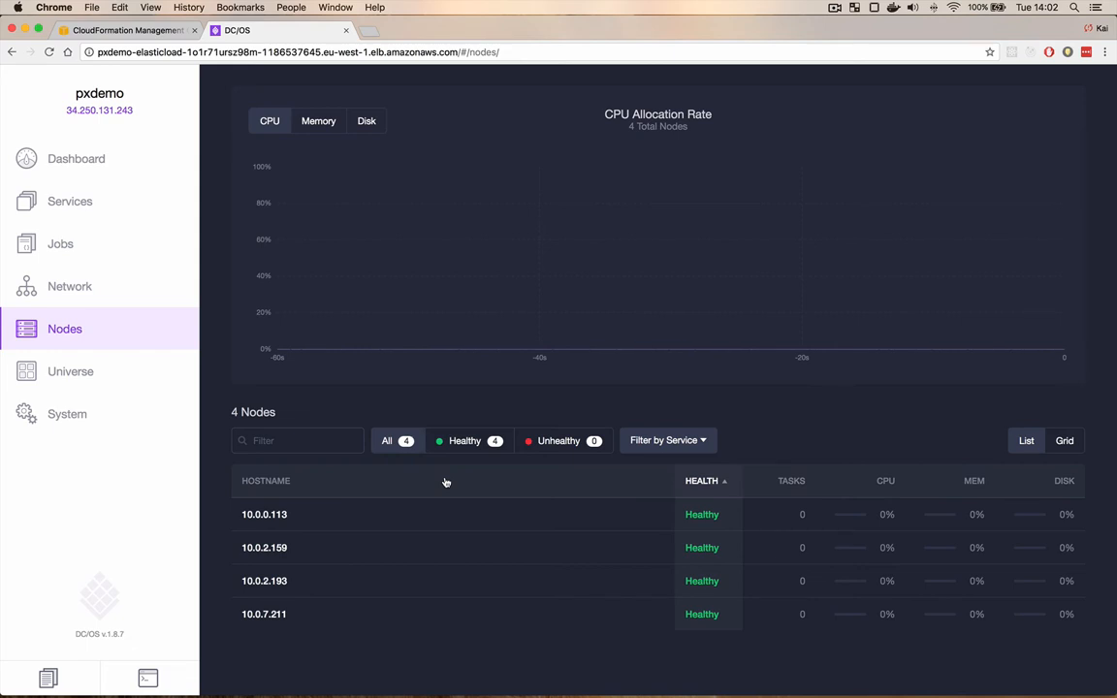
mouse_move(145, 676)
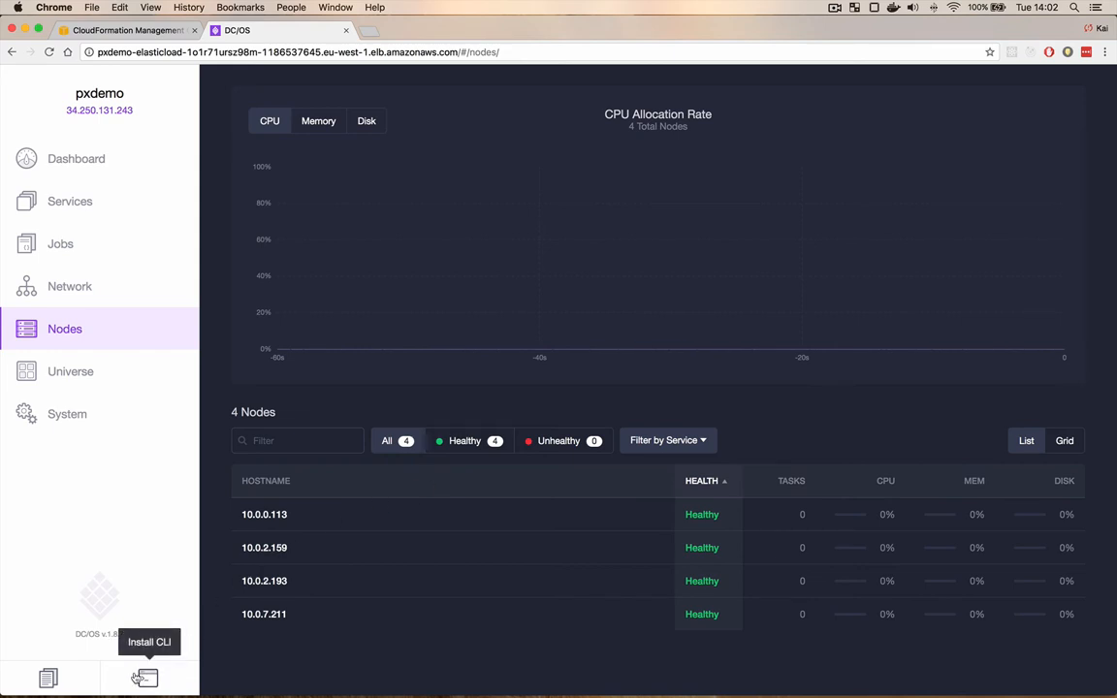
Bring up the Install DC/OS CLI instructions for the pxdemo cluster
left_click(145, 679)
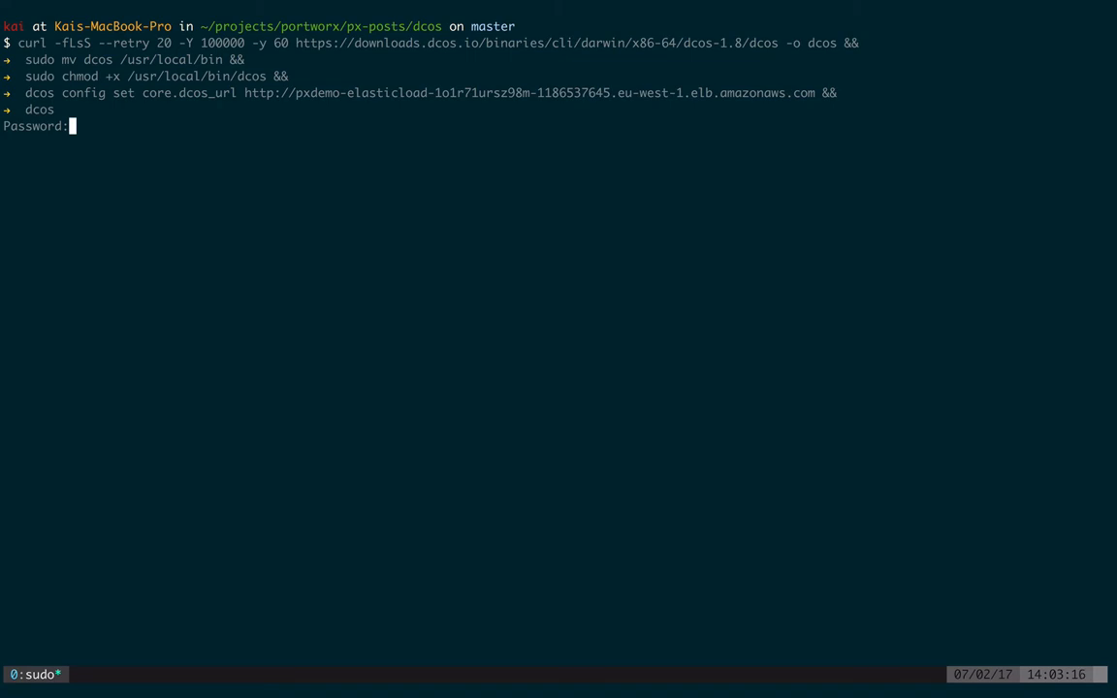
Finish the dcos CLI install with the sudo password, confirm overwrite, and list the nodes with dcos node
key("Enter")
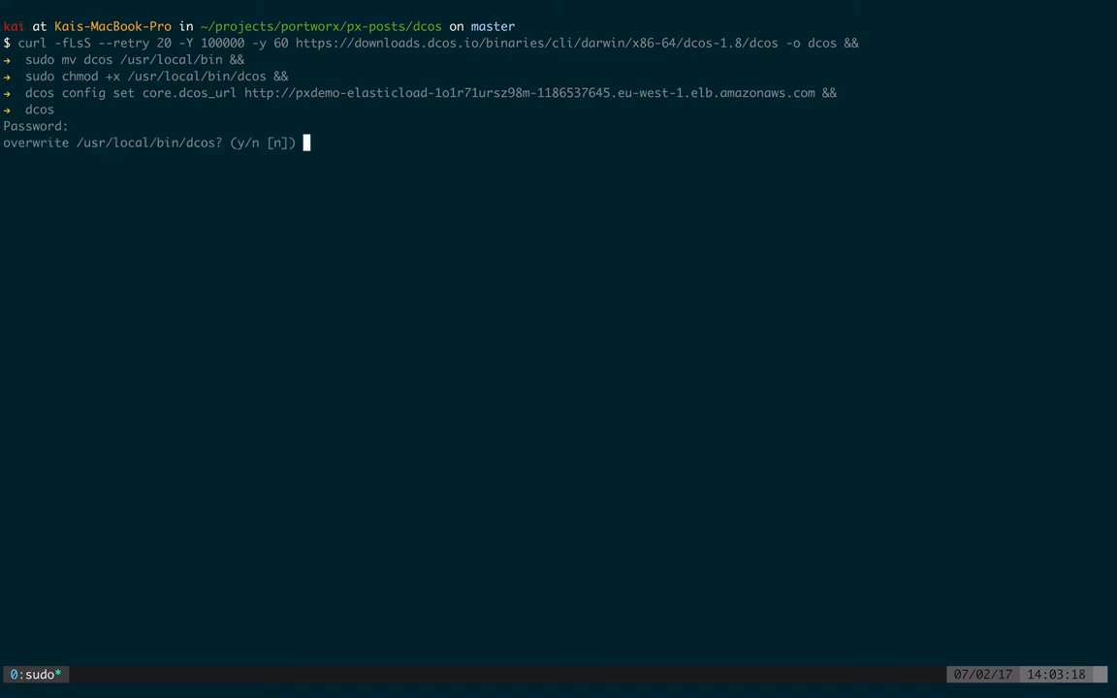
type("y")
type("dcos")
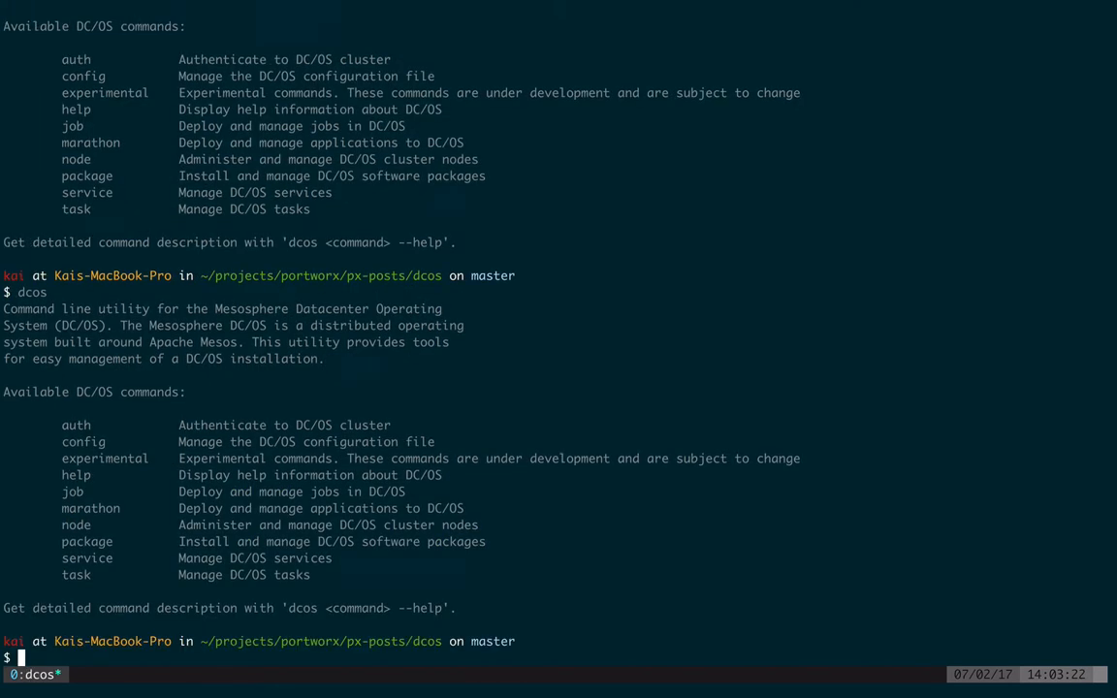
type("clo")
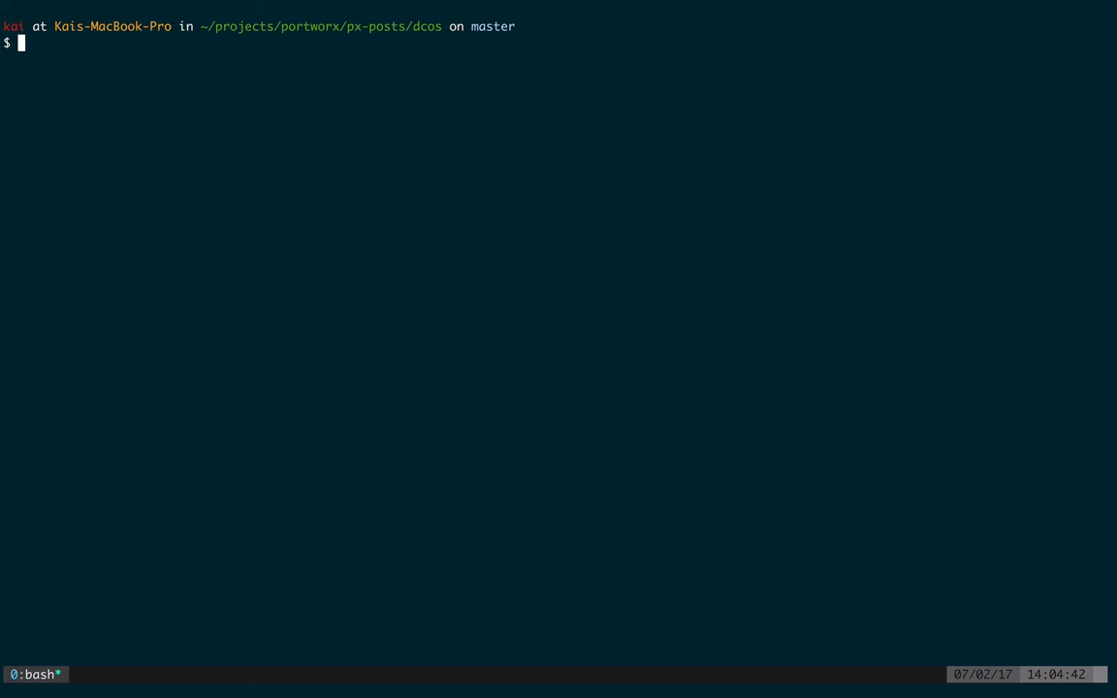
type("dcos node")
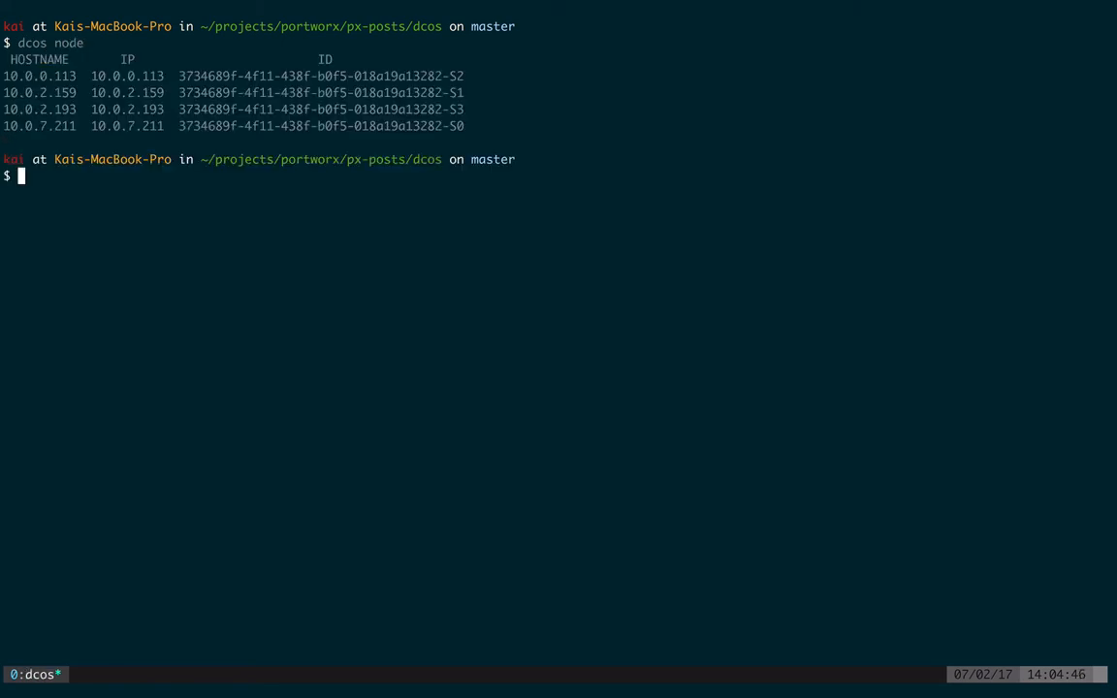
type("c")
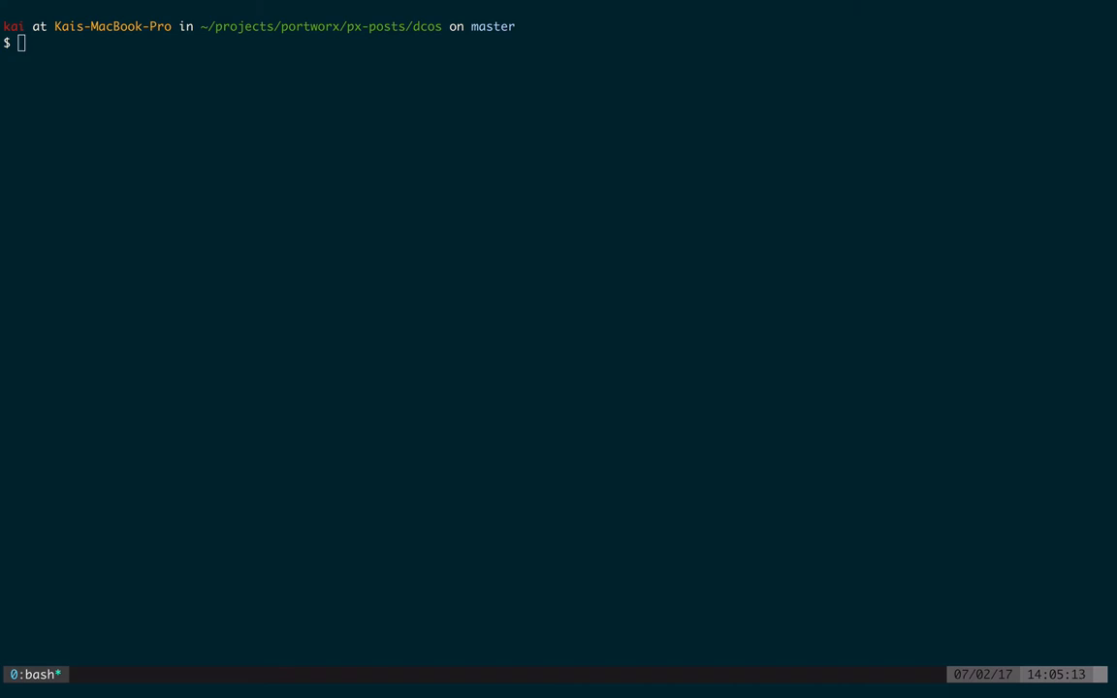
Run admin.sh setup-docker and create-volumes, then check the disks with run-command lsblk
type("bash ./admin.sh setup-docker")
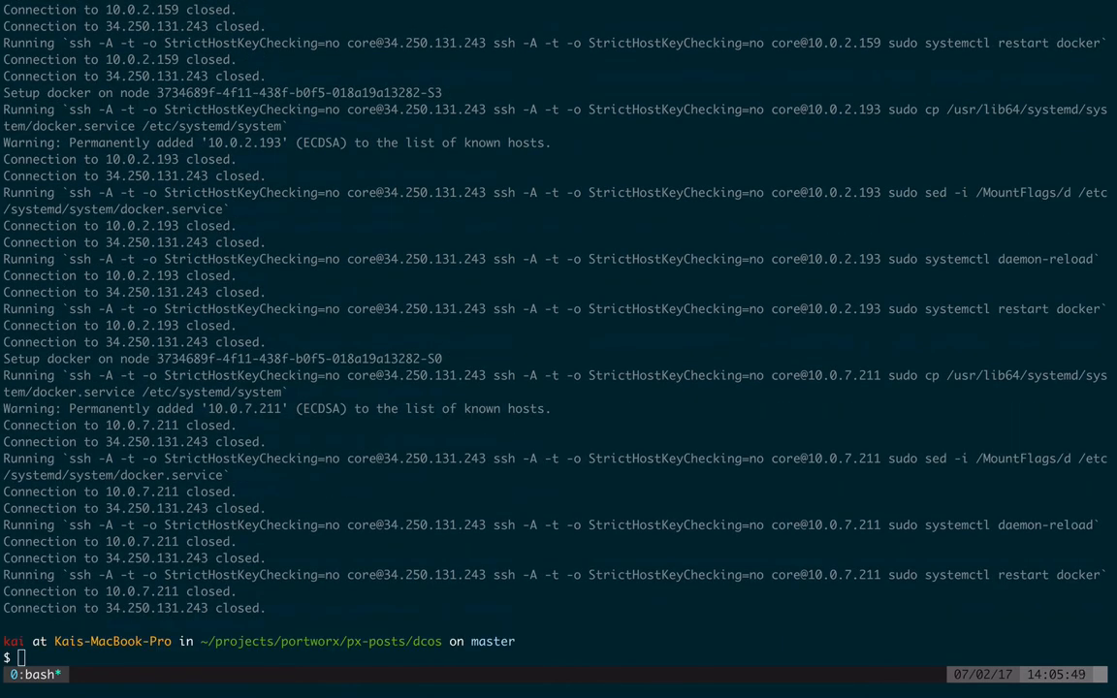
type("bash ./admin.sh create-volumes")
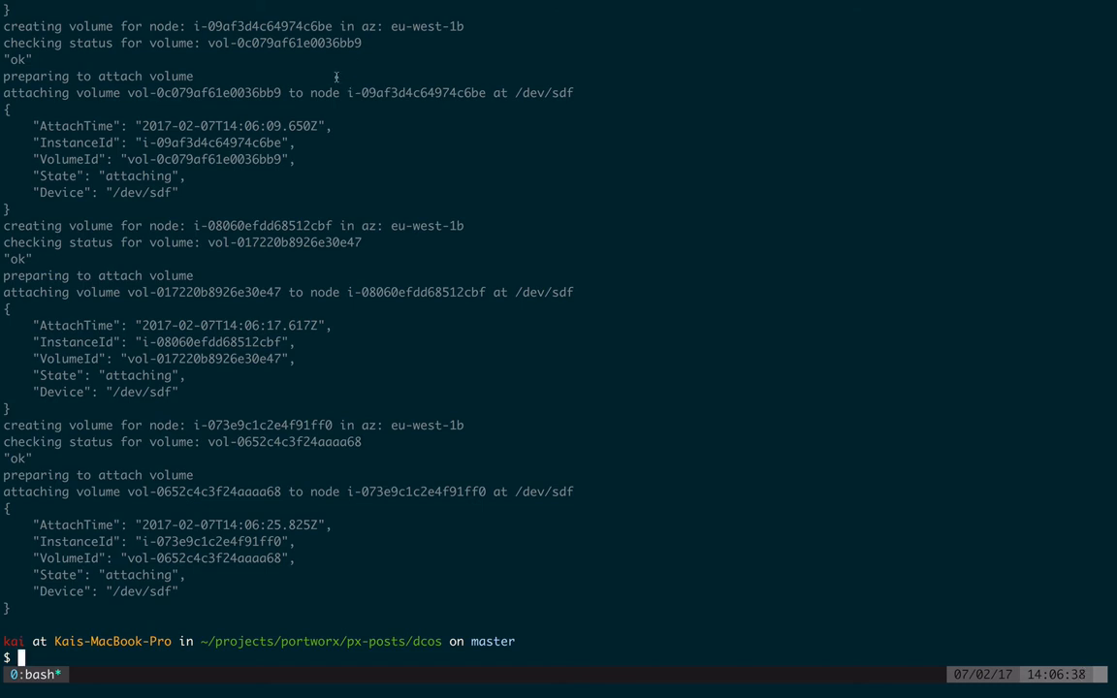
type("bash ./admin.sh run-command lsblk")
type("dcos package install --yes etc")
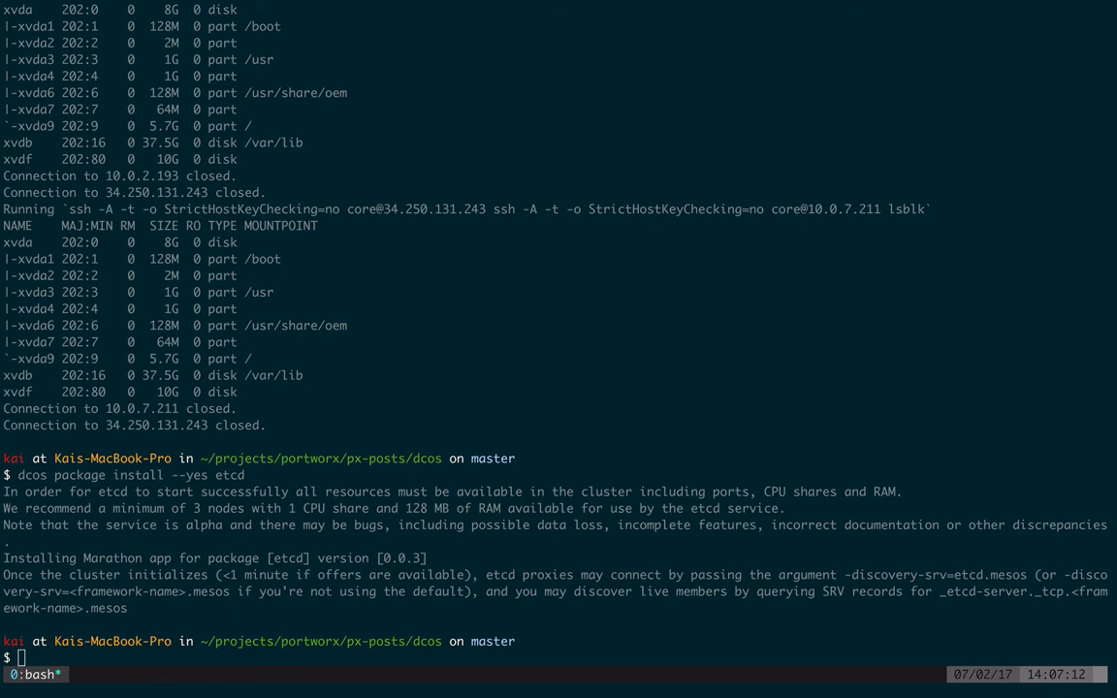
Install the marathon-lb package with dcos package install --yes marathon-lb
type("dcos package install --yes marathon-lb")
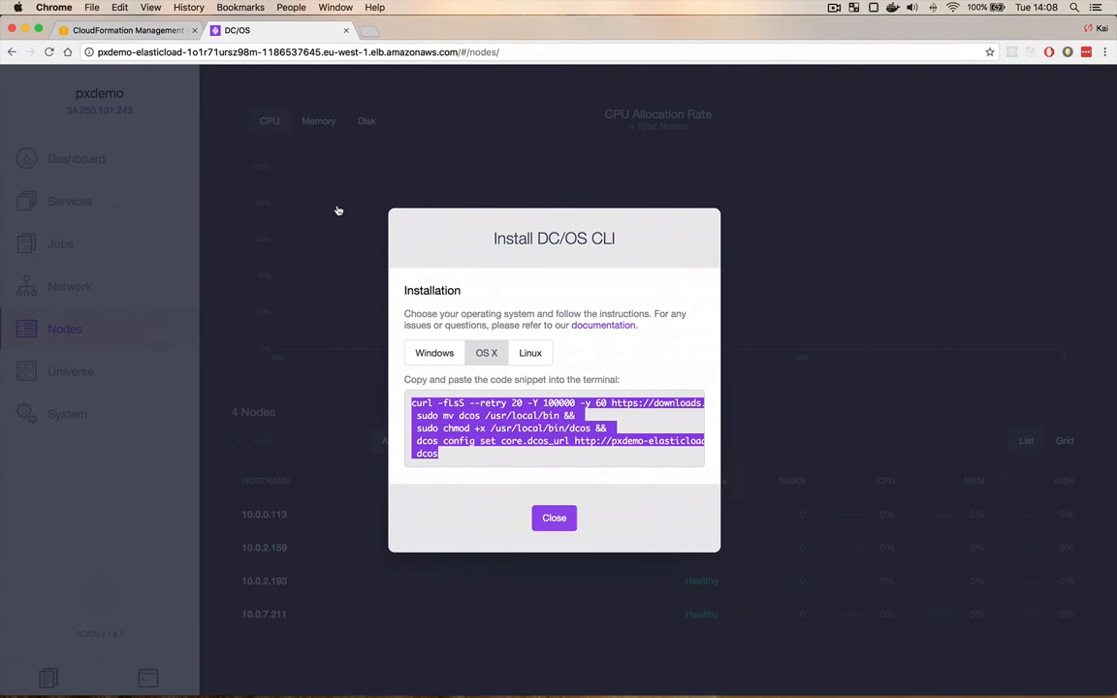
Dismiss the Install CLI dialog and go via the Dashboard to the Services list showing etcd and marathon-lb
left_click(553, 518)
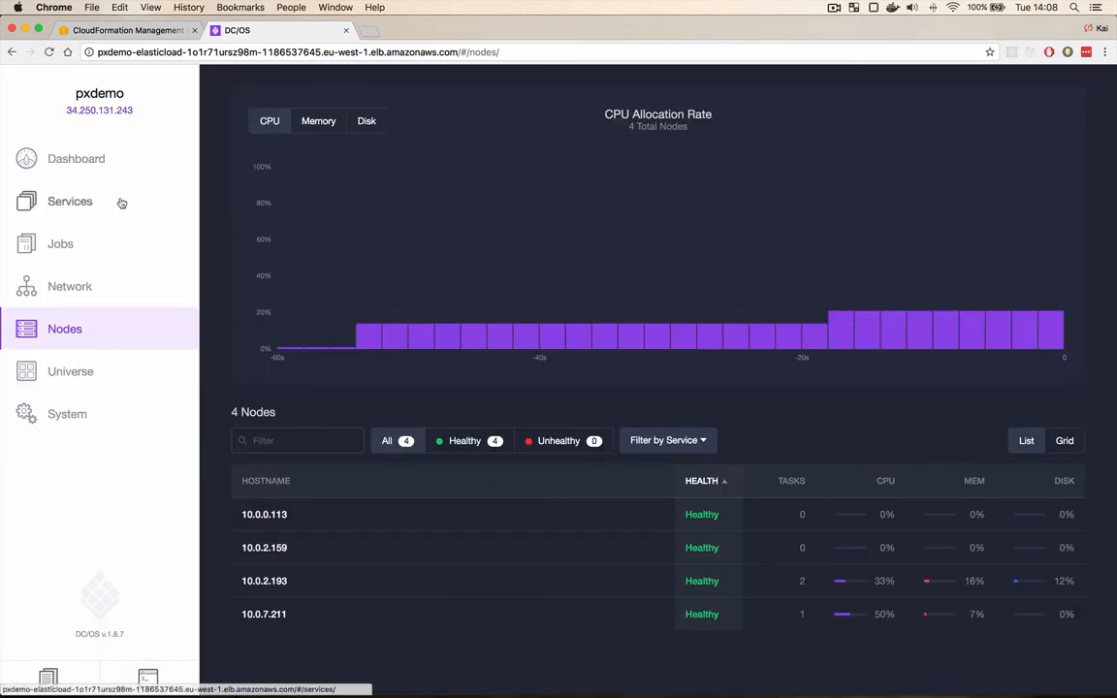
left_click(76, 158)
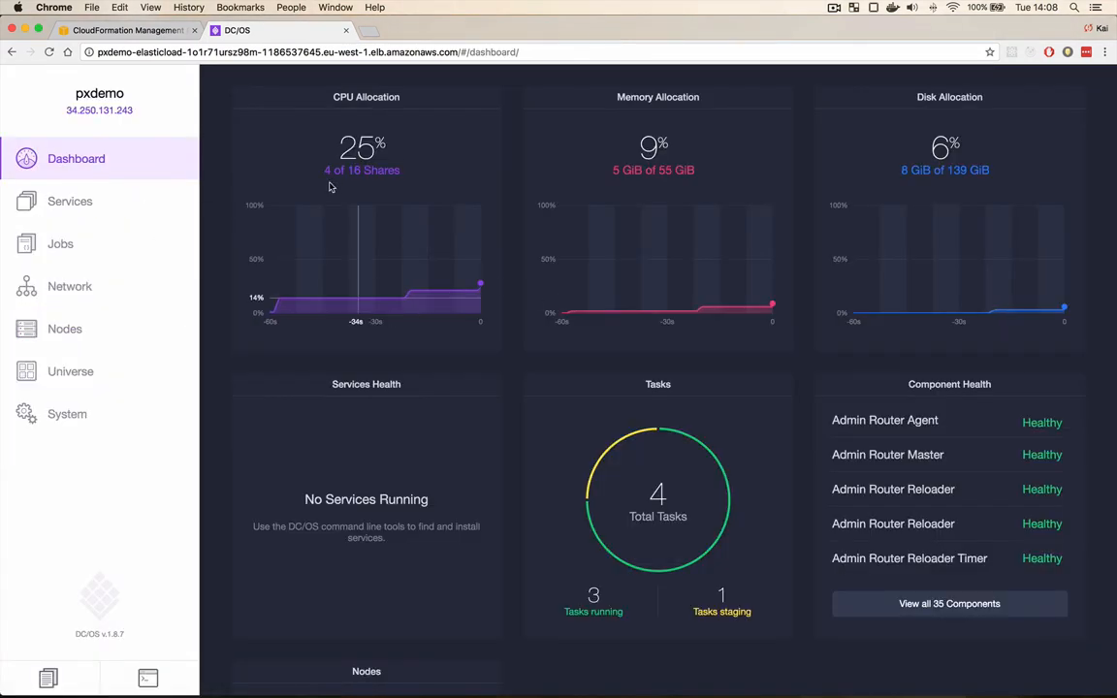
left_click(69, 201)
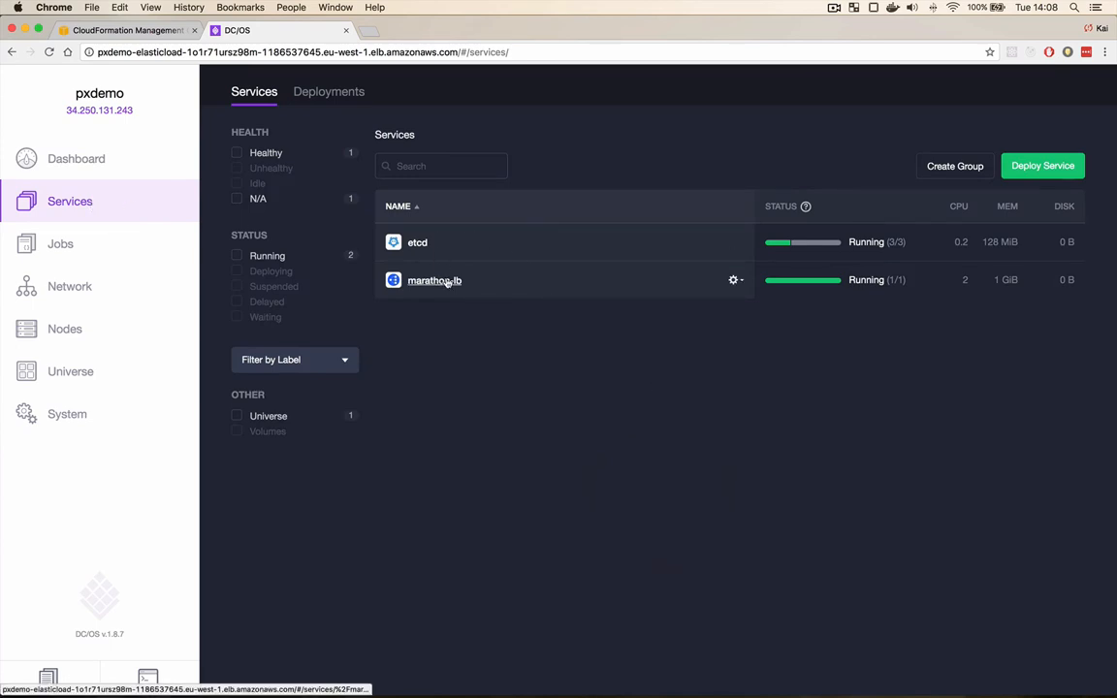
mouse_move(764, 320)
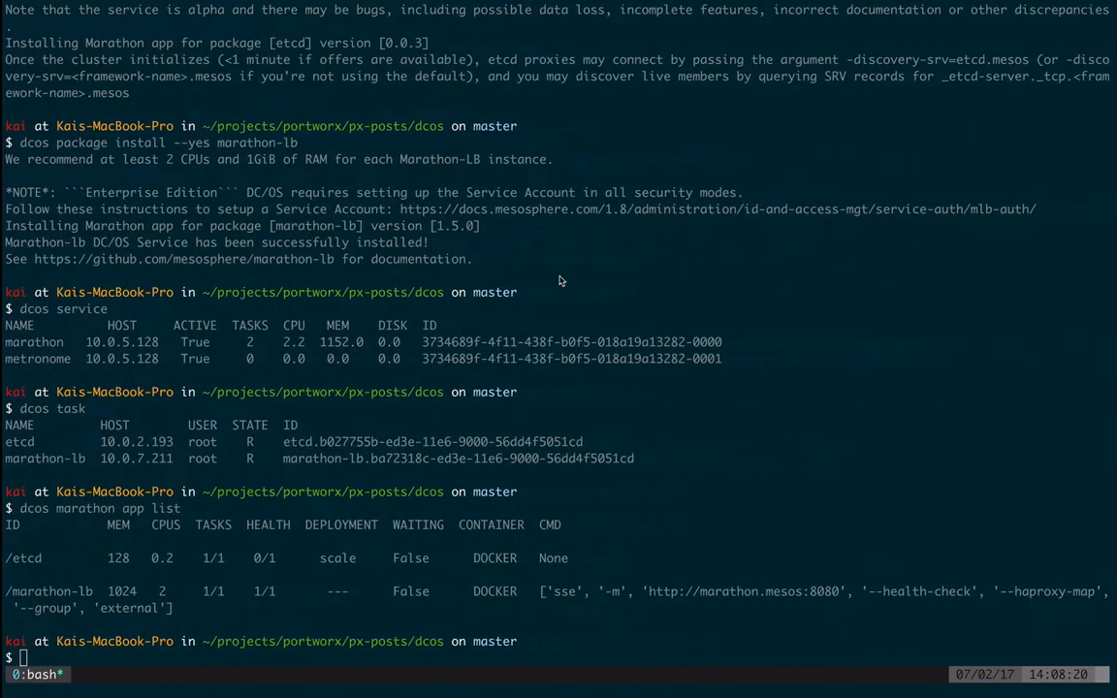
Generate the Portworx config with admin.sh px-config and save it as px-options.json
key("ctrl+l")
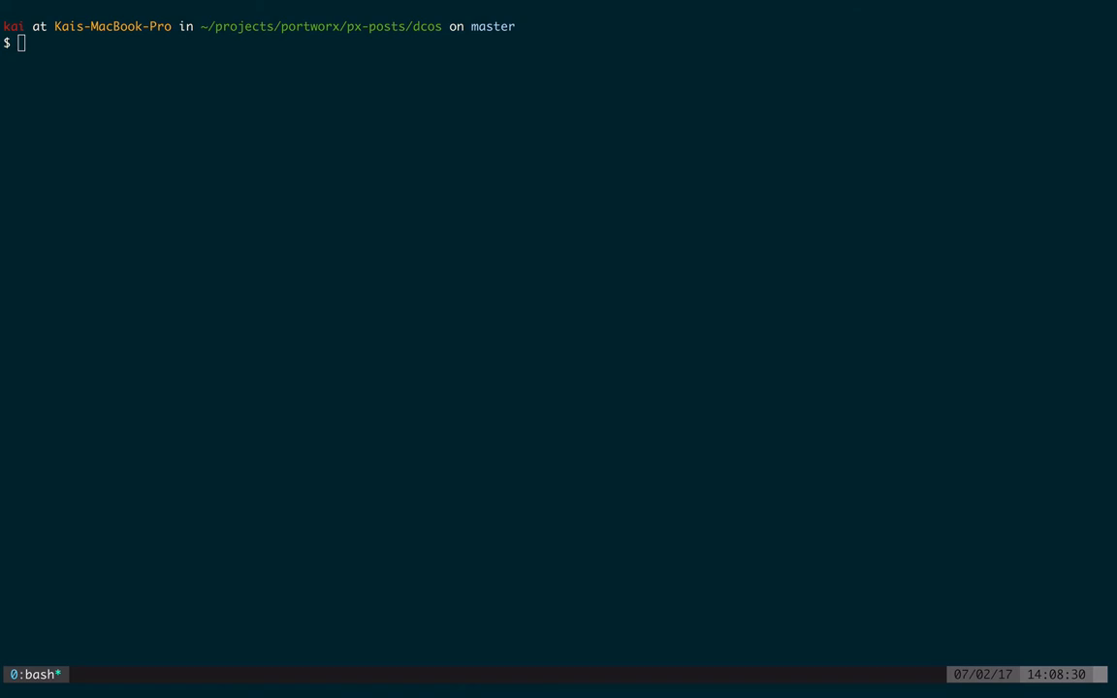
type("bash admin.sh px-config")
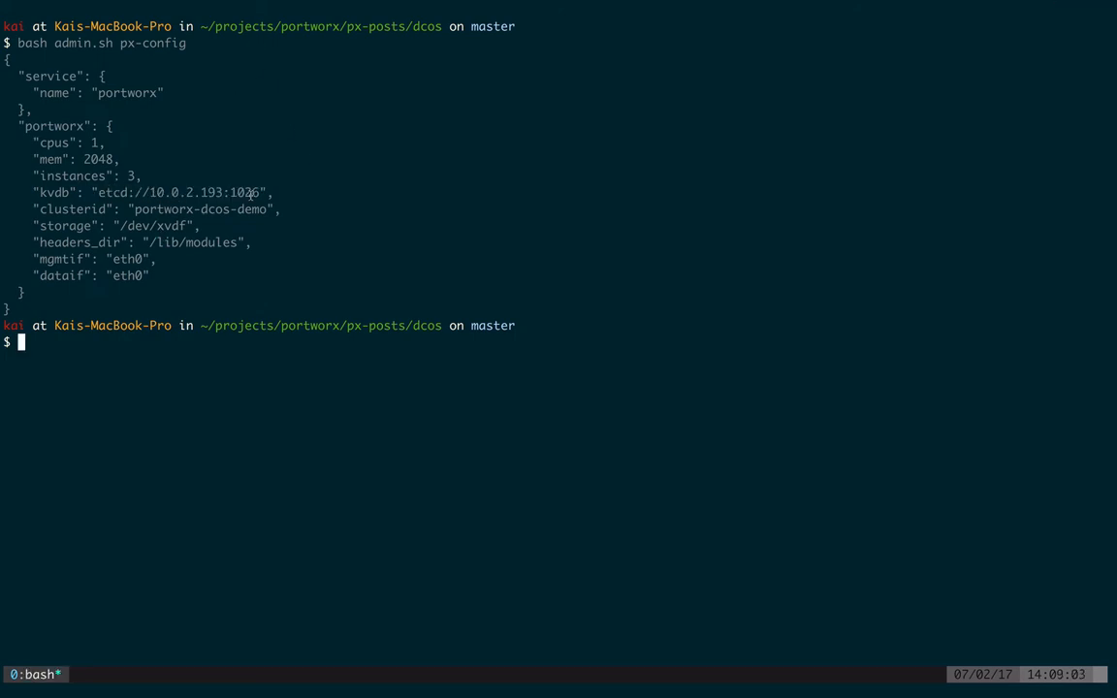
mouse_move(65, 208)
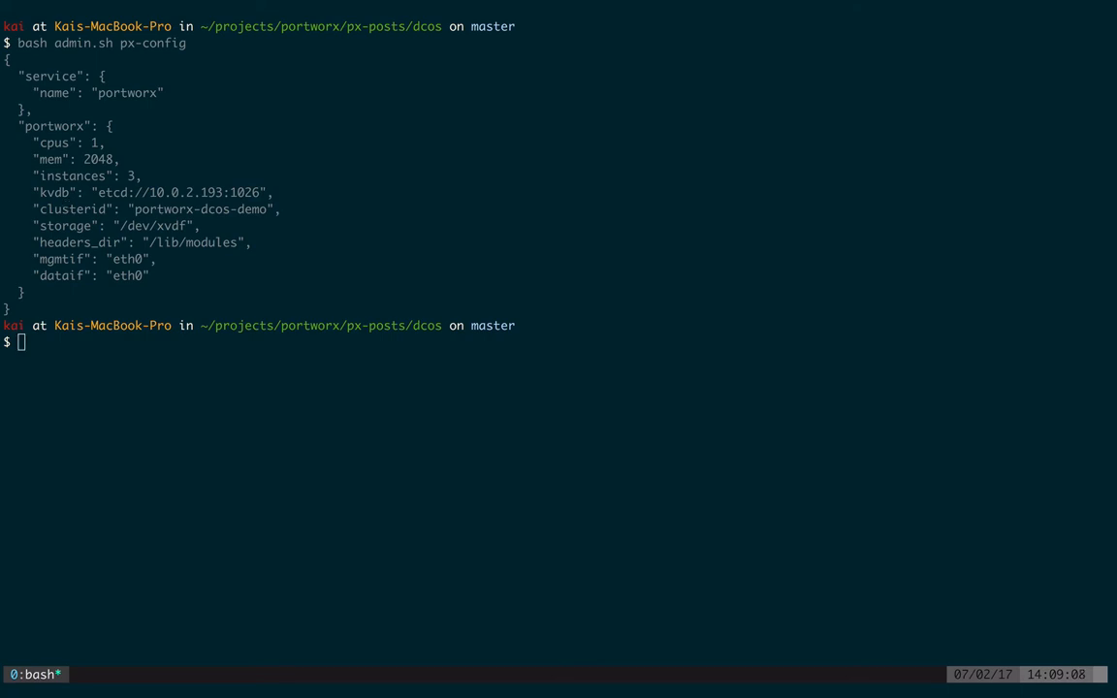
type("bash admin.sh px-config > px-options.json")
type("cat px-options.json")
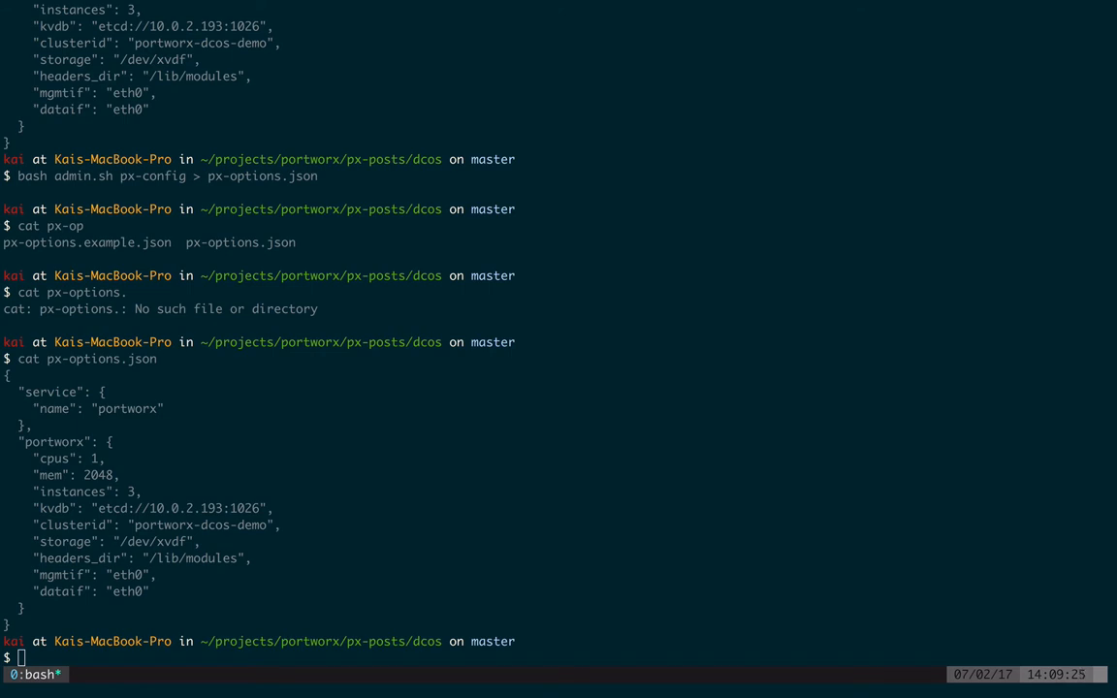
Install the portworx DC/OS package with --options ./px-options.json
type("dcos package install --yes --options ./px-options.json portworx")
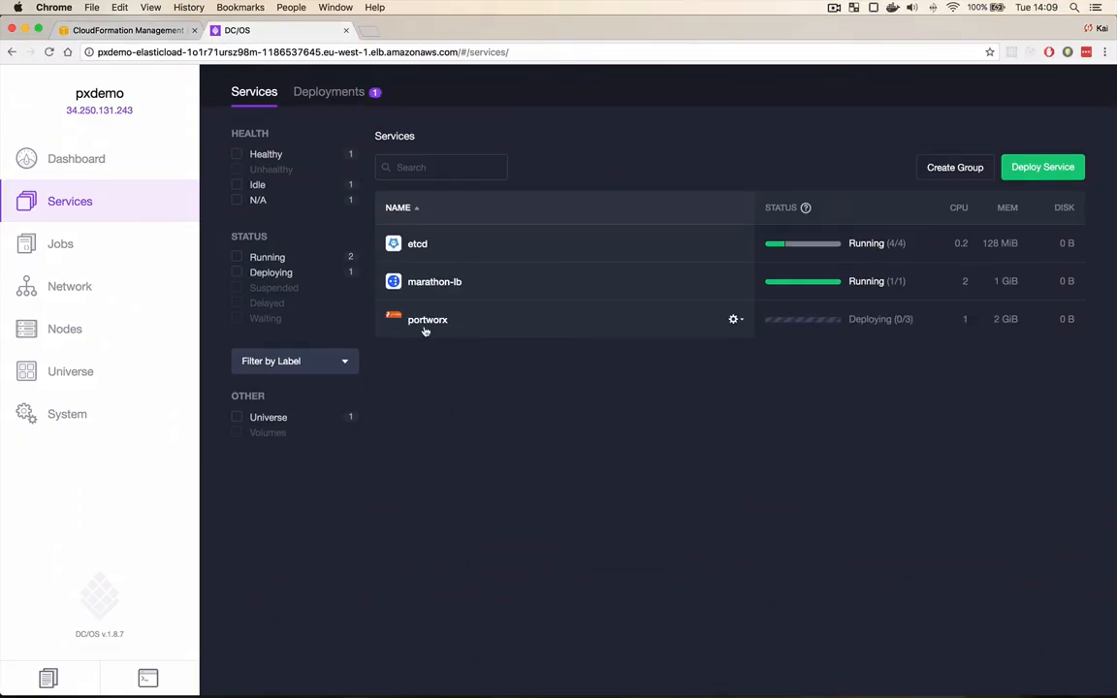
mouse_move(817, 336)
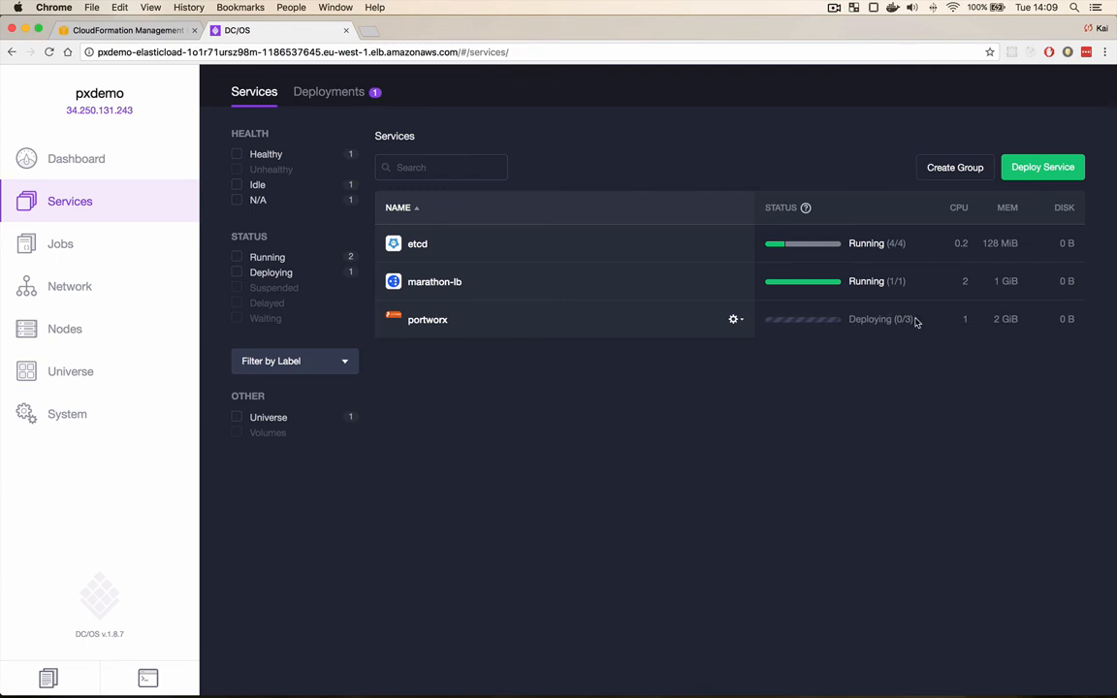
Watch portworx reach Running 3/3 and confirm with dcos marathon app list
left_click(147, 676)
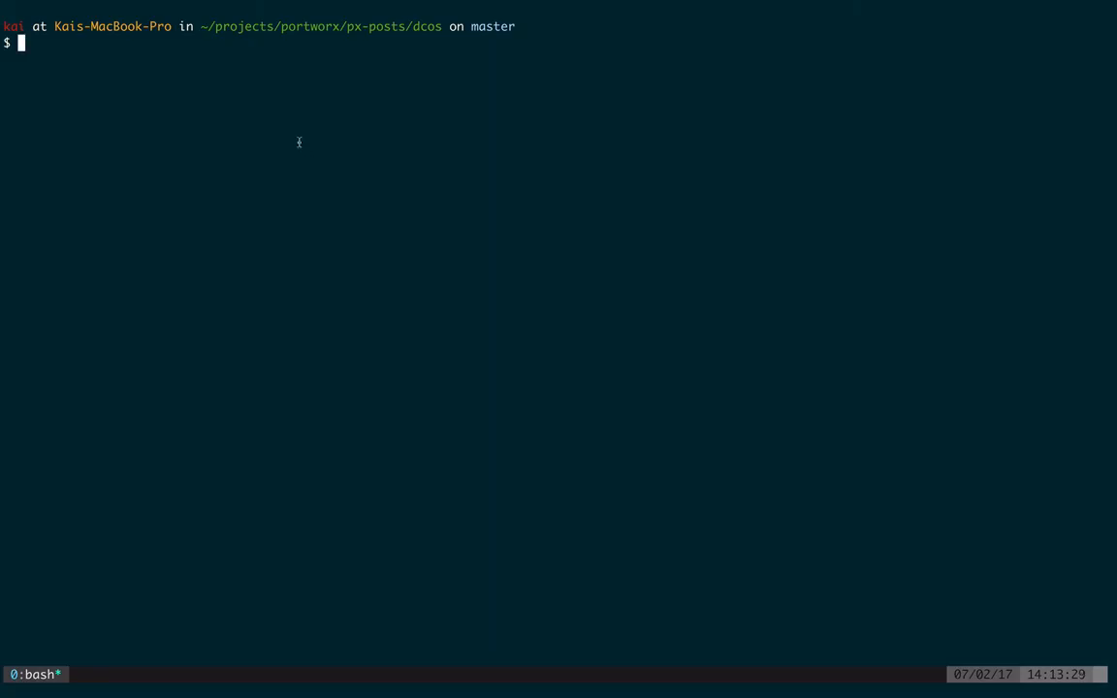
type("dcos marathon app list")
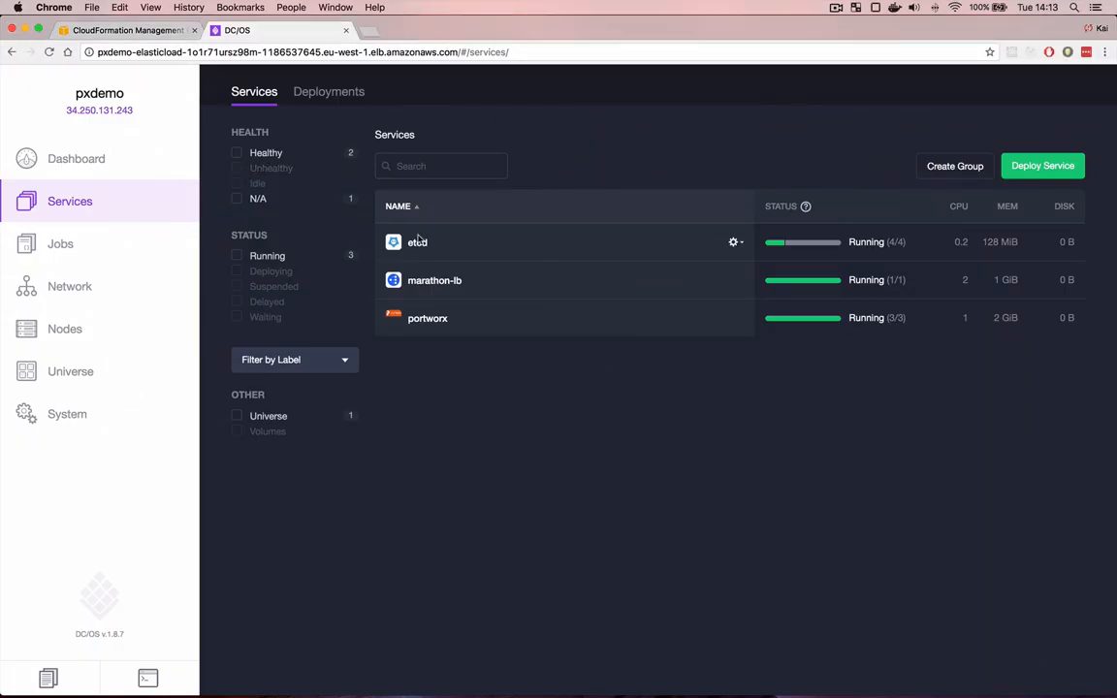
mouse_move(452, 290)
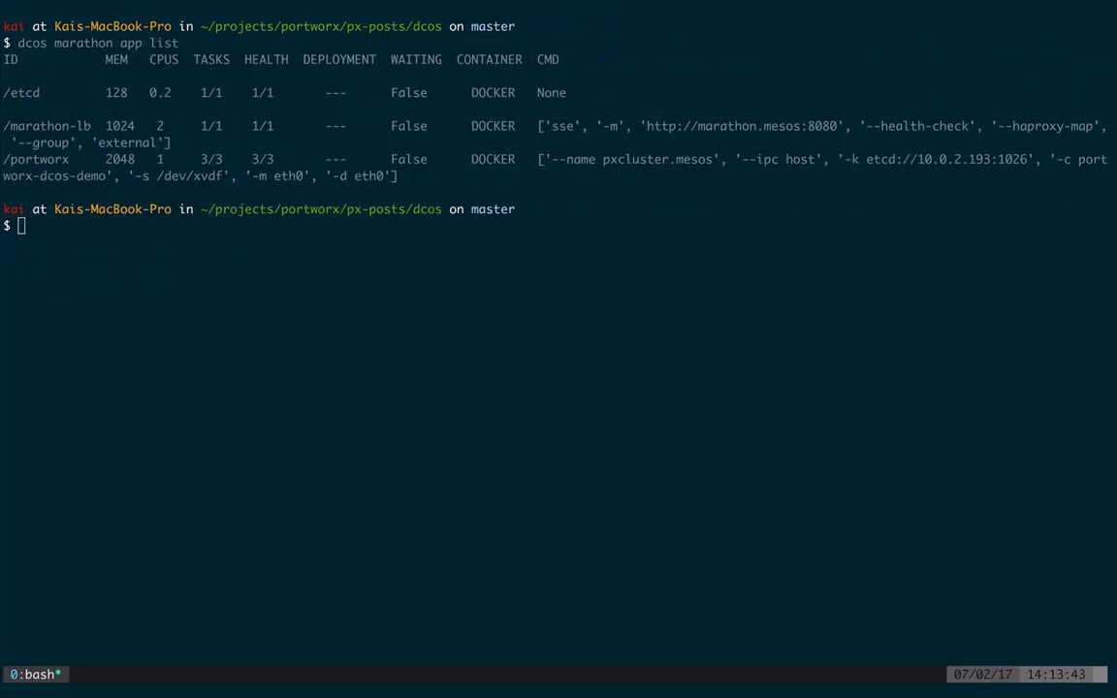
SSH into a Portworx node and check pxctl status shows PX operational
type("bash admin.sh ssh-px-node")
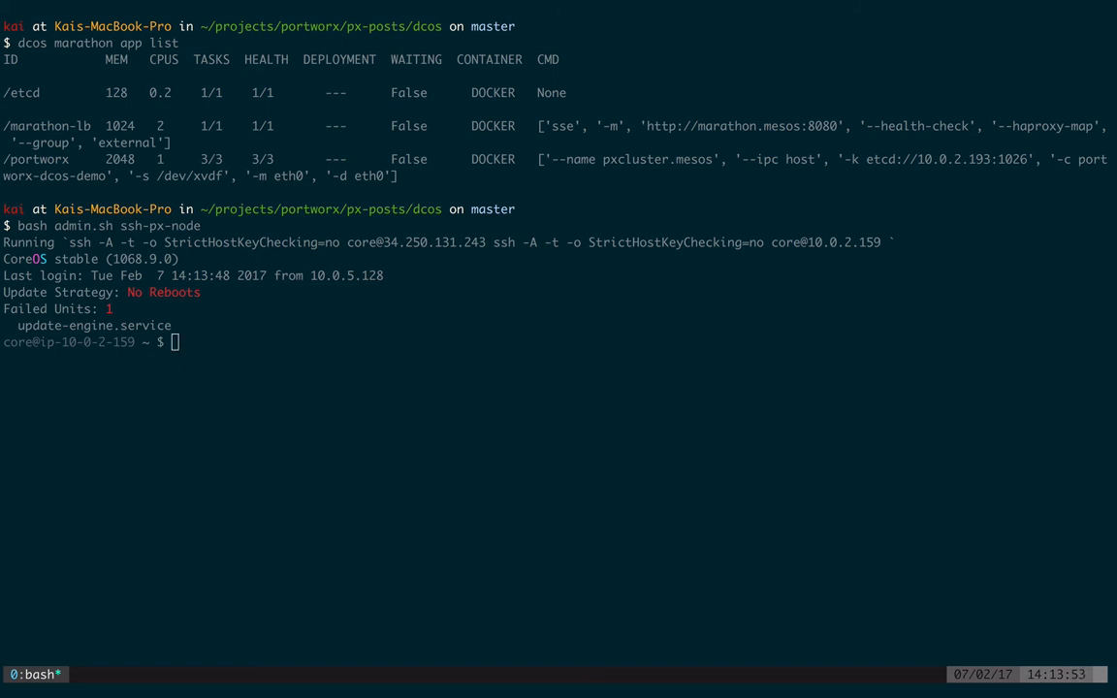
type("sudo /opt/pwx/bin/pxctl status")
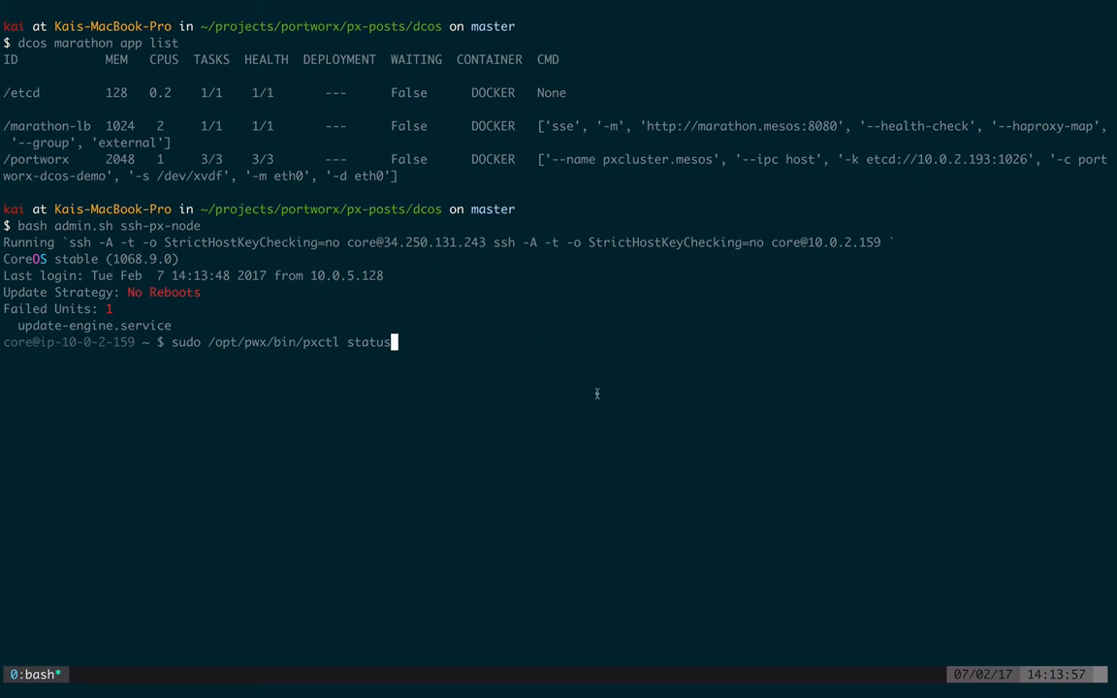
key("Enter")
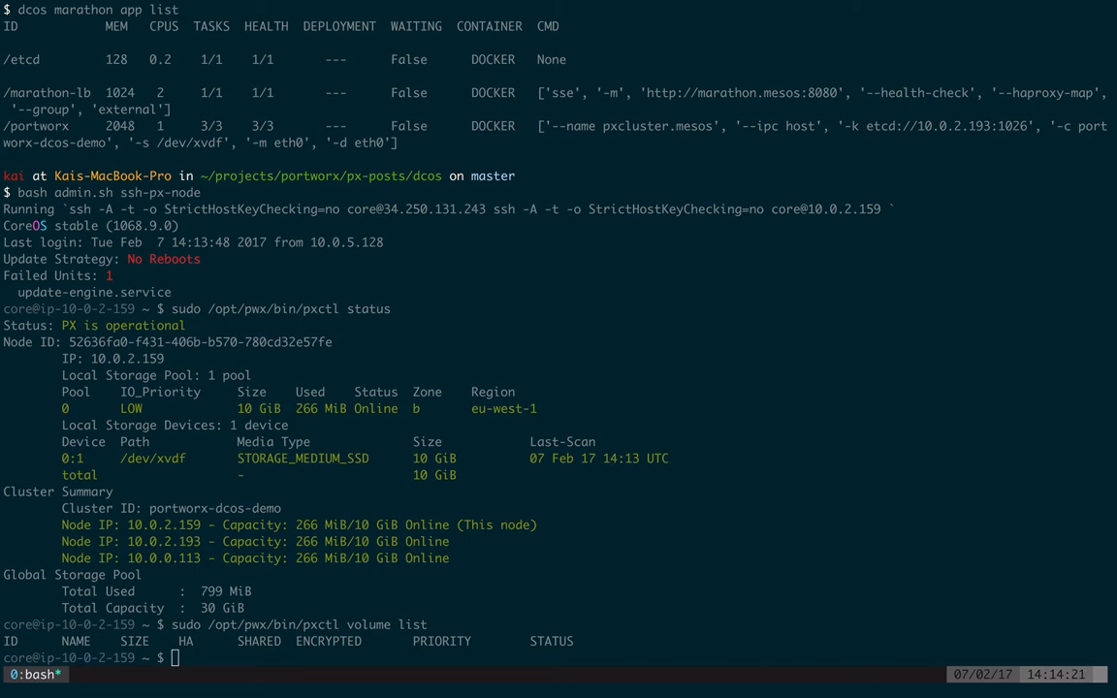
Create the shared 5 GiB app-prod volume with 3 replicas, then list and inspect it
type("sudo /opt/pwx/bin/pxctl volume create app-prod --shared --size 5 --repl 3")
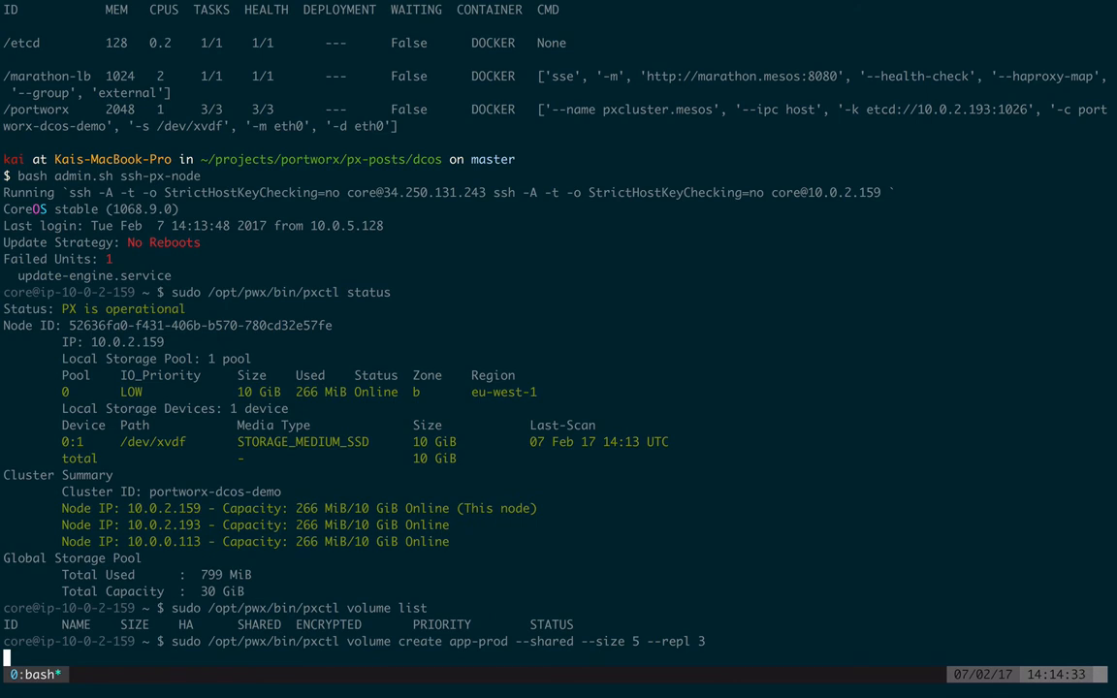
key("Return")
type("sudo /opt/pwx/bin/pxctl volume list")
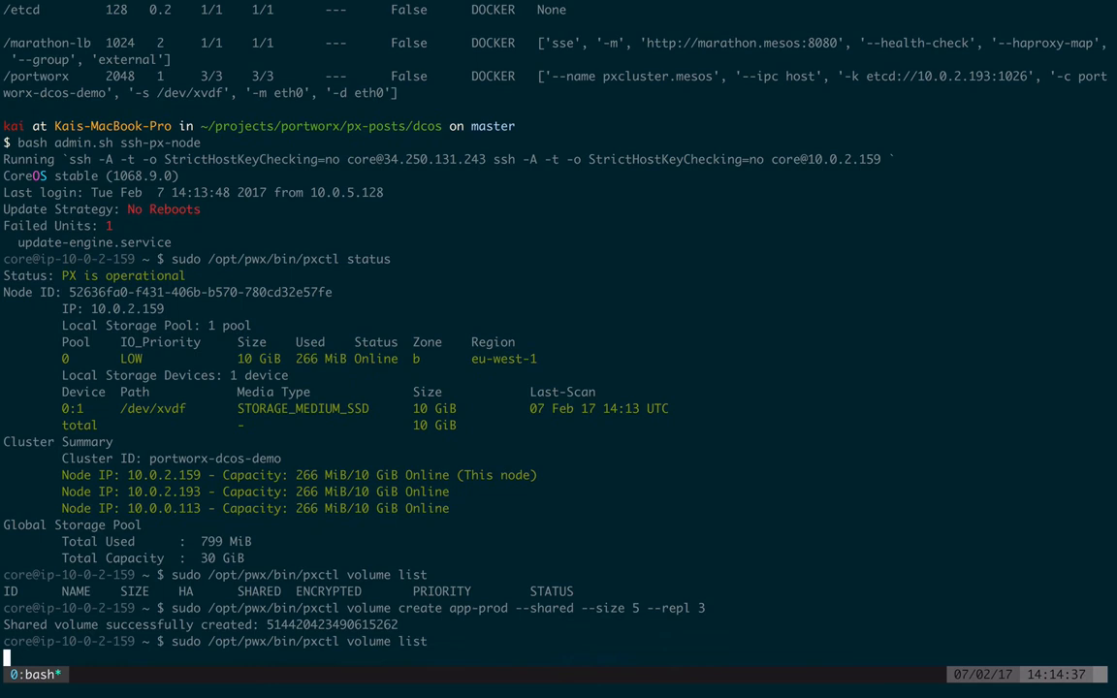
key("Enter")
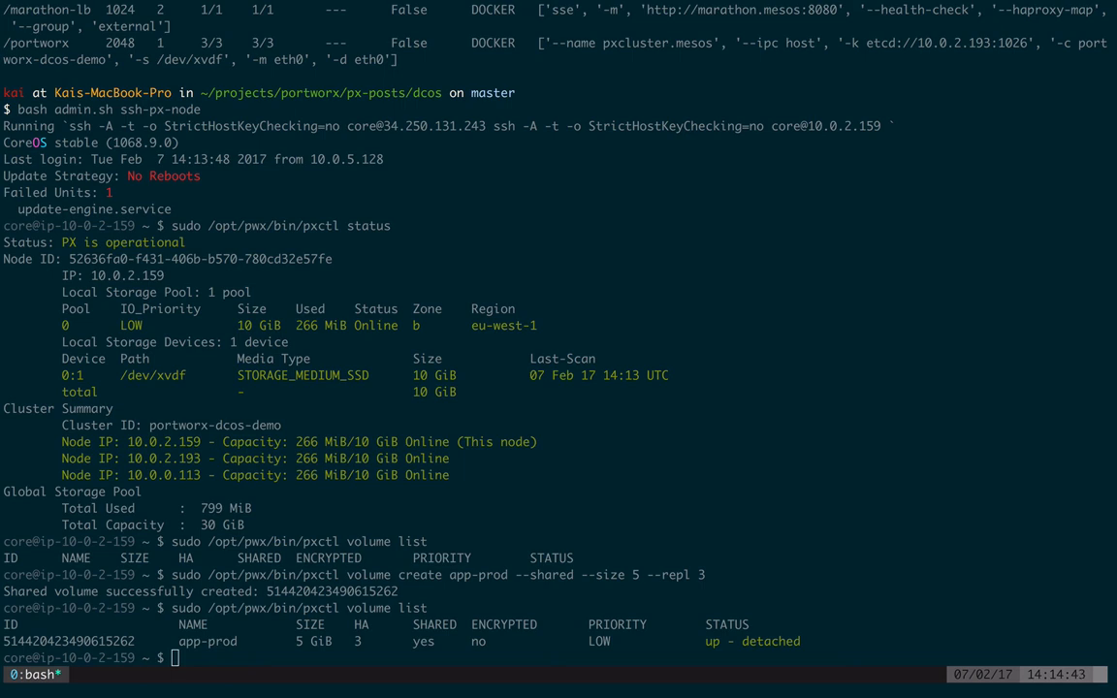
type("sudo /opt/pwx/bin/pxctl volume inspect app-prod")
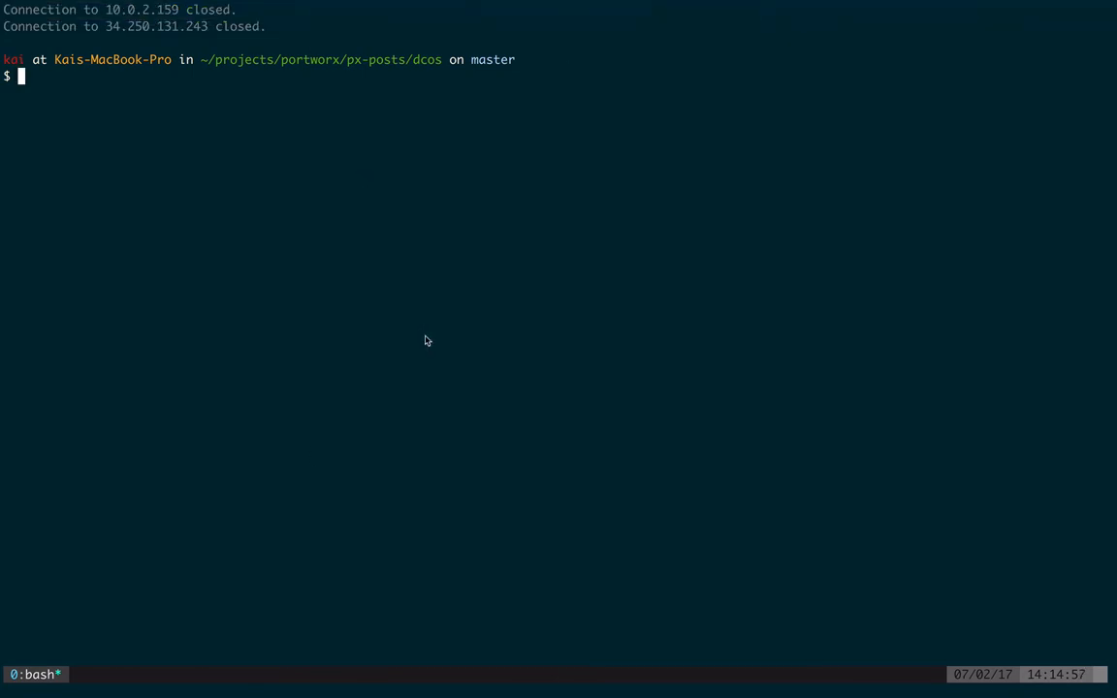
type("cat ap")
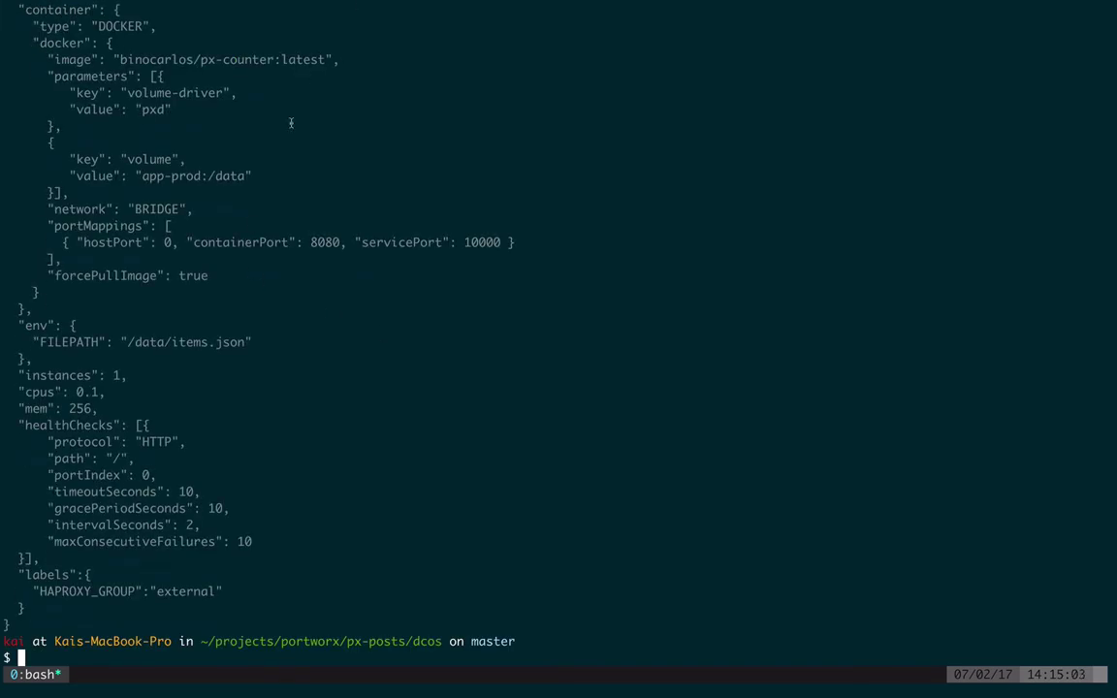
mouse_move(135, 114)
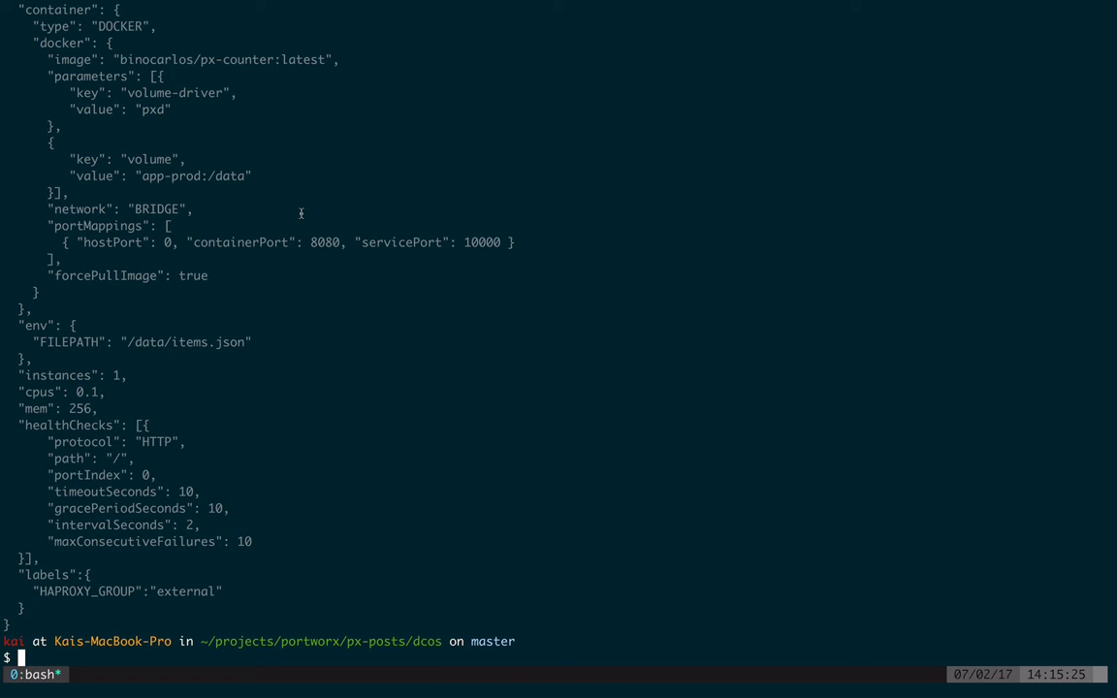
mouse_move(224, 159)
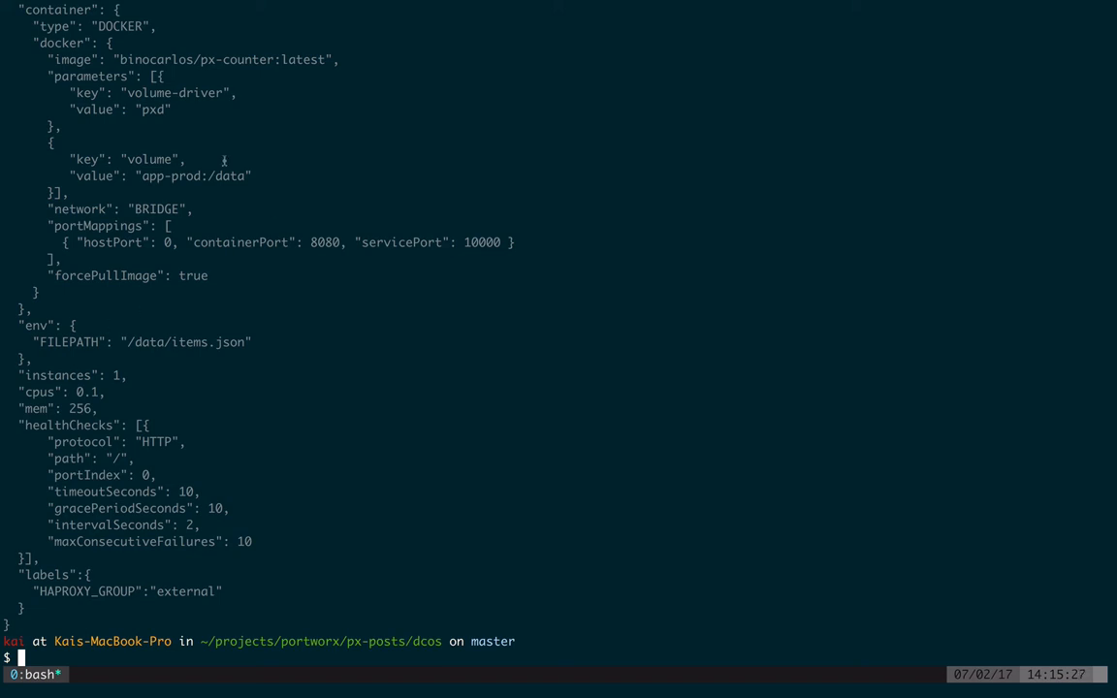
type("cle")
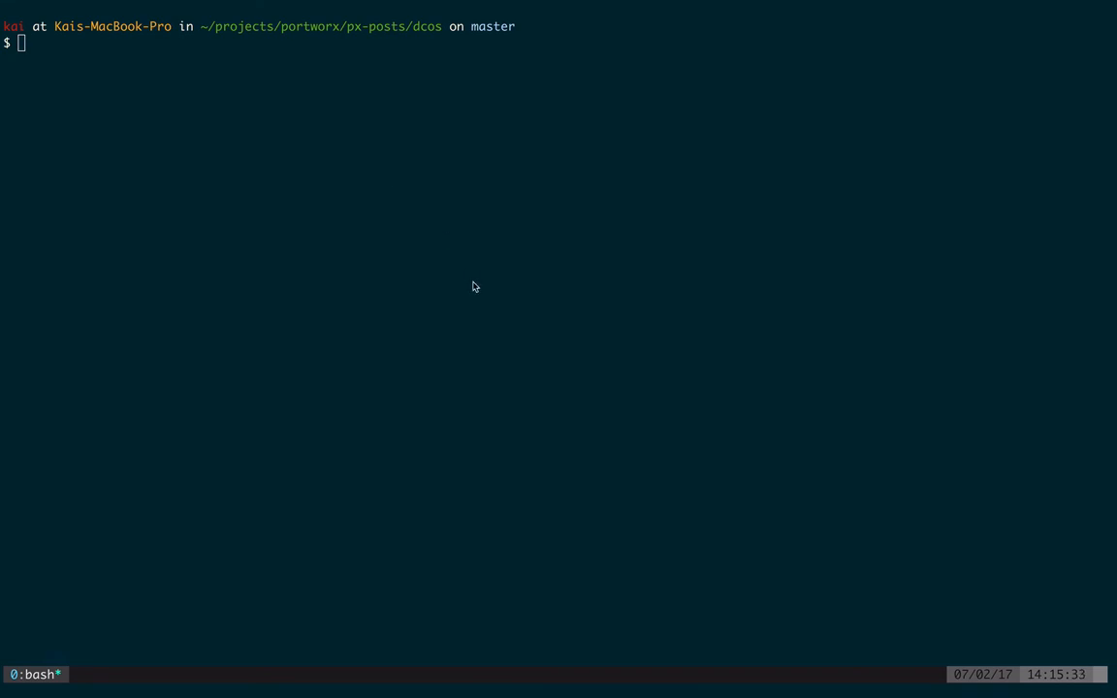
Deploy px-counter with dcos marathon app add app.json and open its endpoint in the browser
type("dcos marathon app add app.json")
type("open `bash admin.sh app-endpoint`")
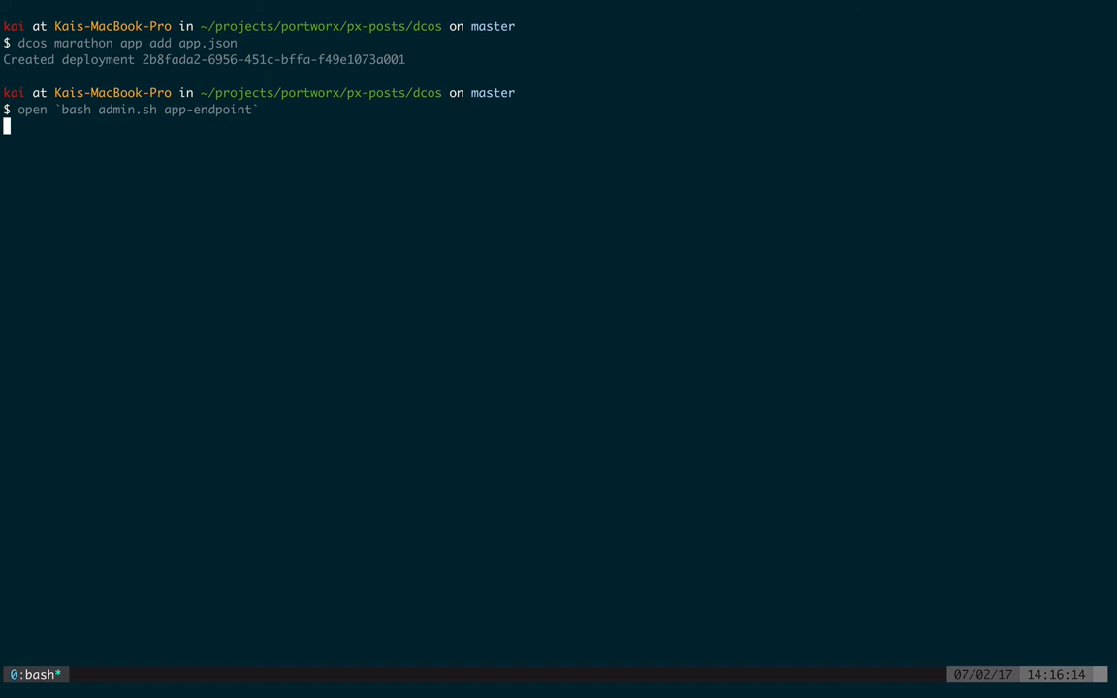
key("Return")
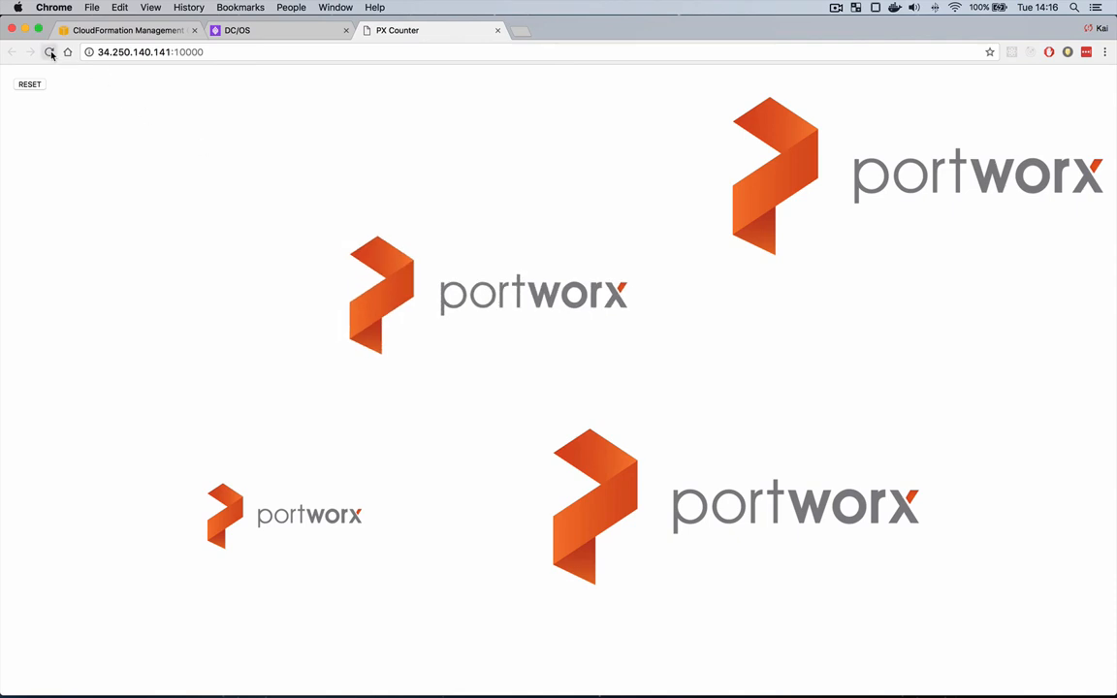
Reload the PX Counter page repeatedly to show more Portworx logos accumulating
left_click(47, 52)
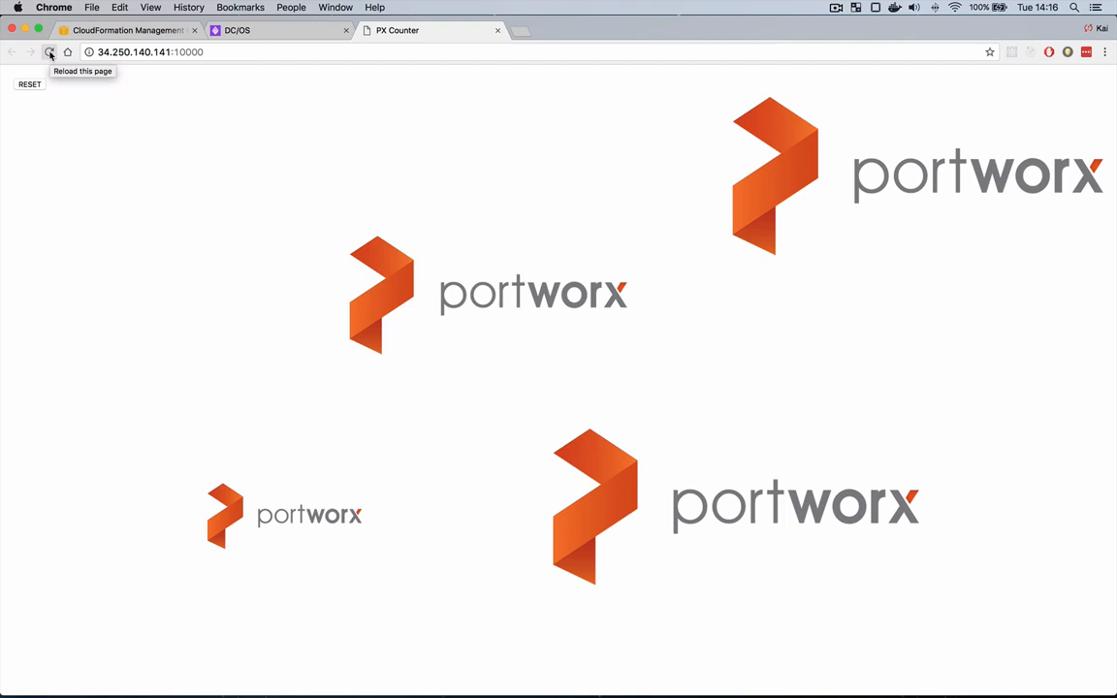
left_click(51, 53)
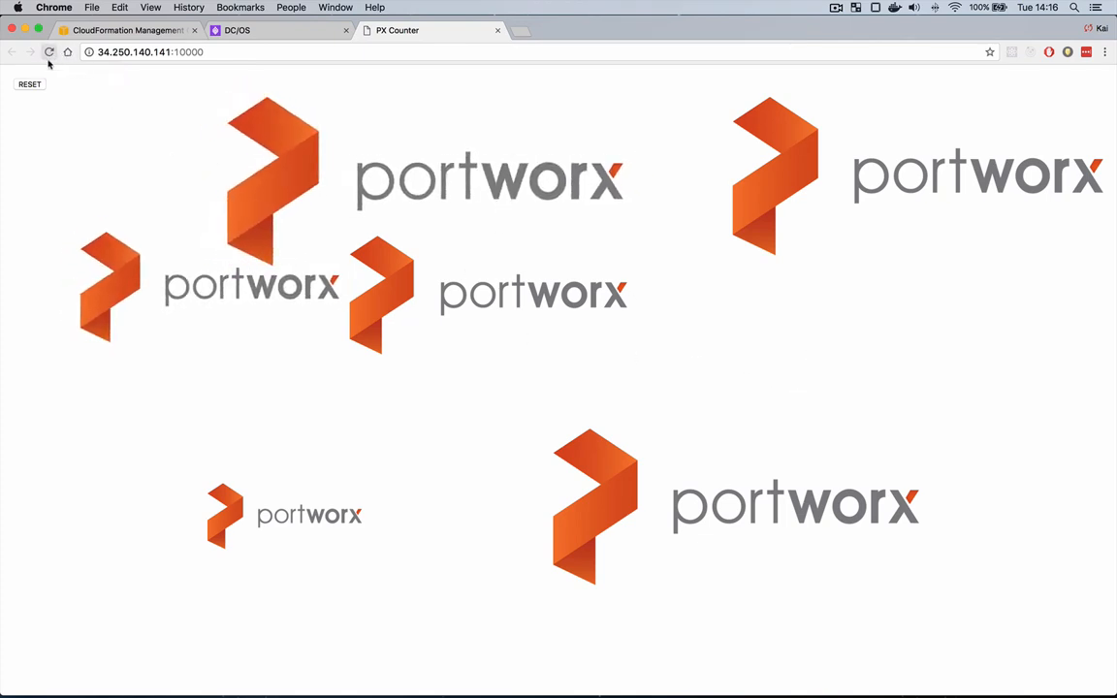
left_click(29, 84)
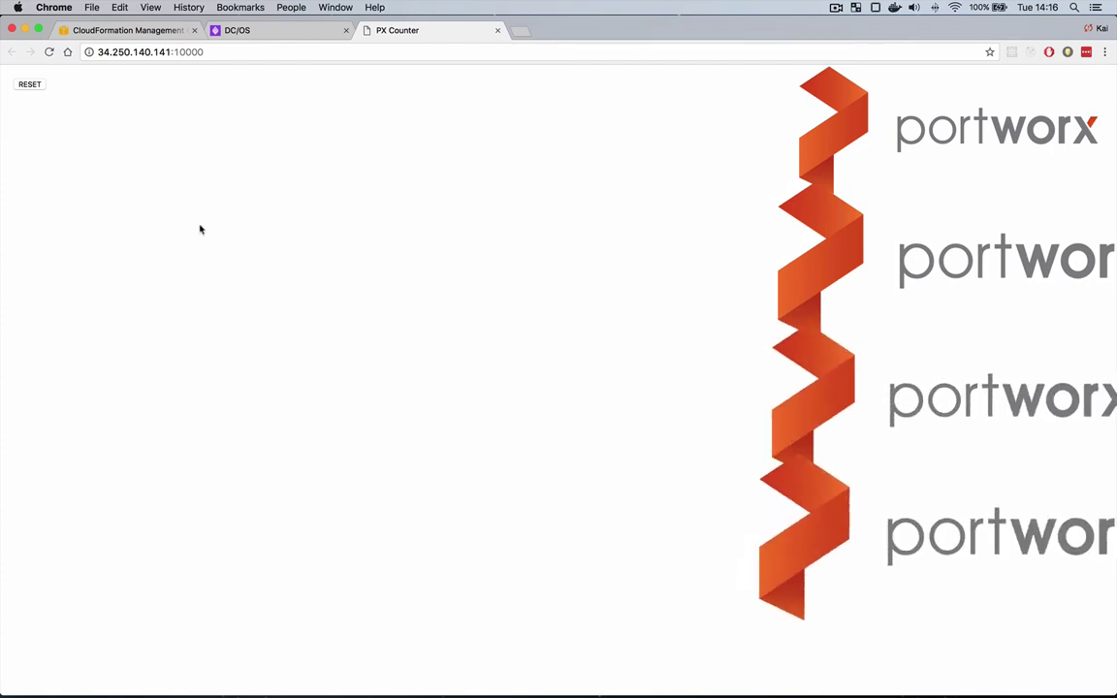
mouse_move(315, 214)
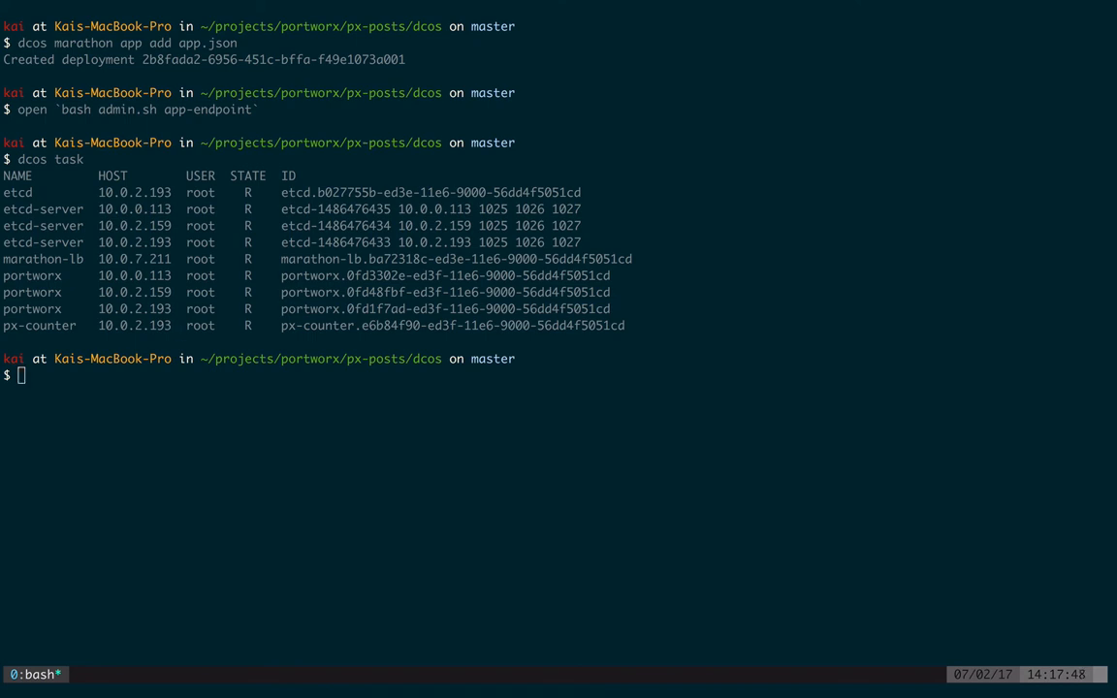
Kill the running px-counter container with admin.sh kill-app-container
type("bash admin.sh kill-app-container")
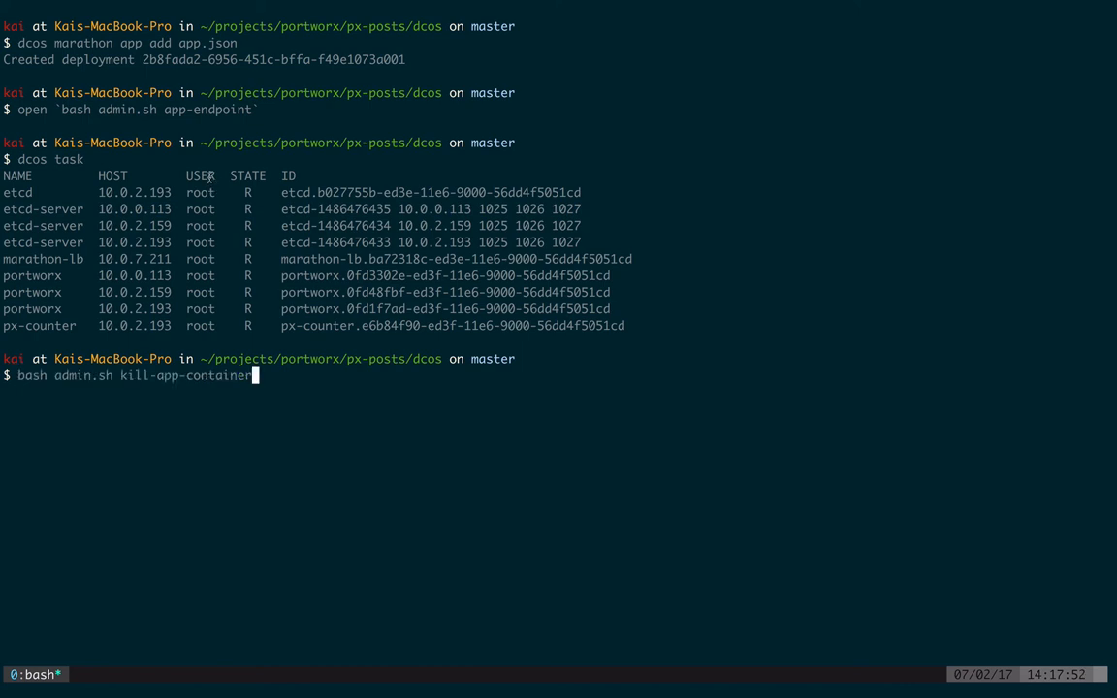
key("Enter")
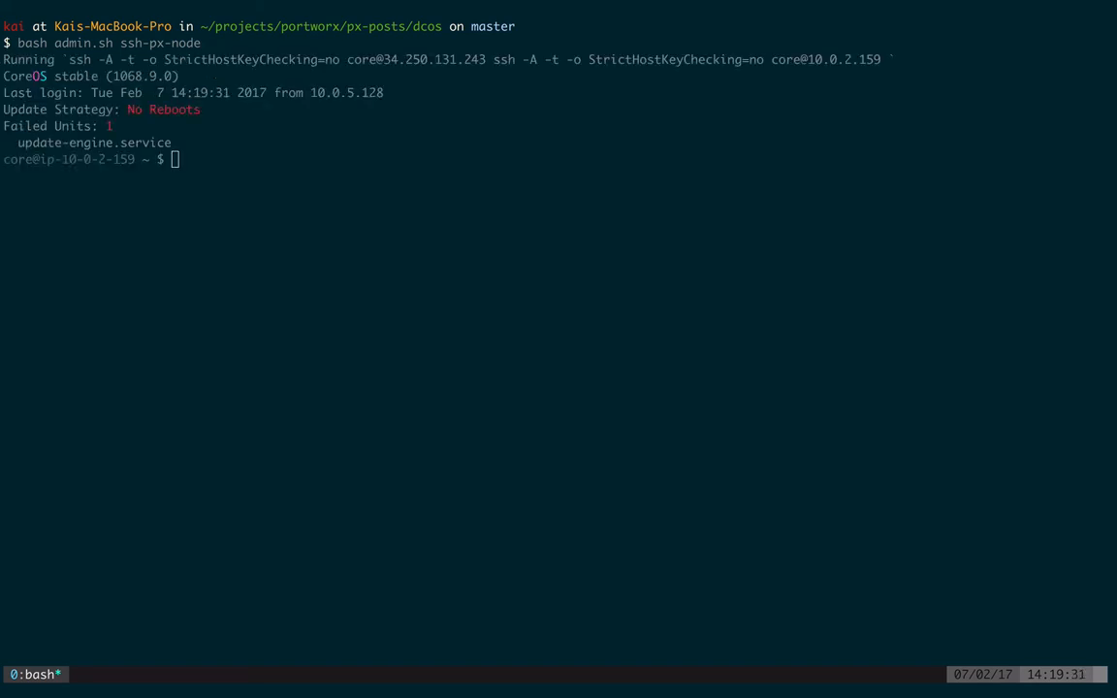
Snapshot app-prod as app-ci-test with pxctl and list the snapshots
type("sudo /opt/pwx/bin/pxctl snap create --name app-ci-test app-prod")
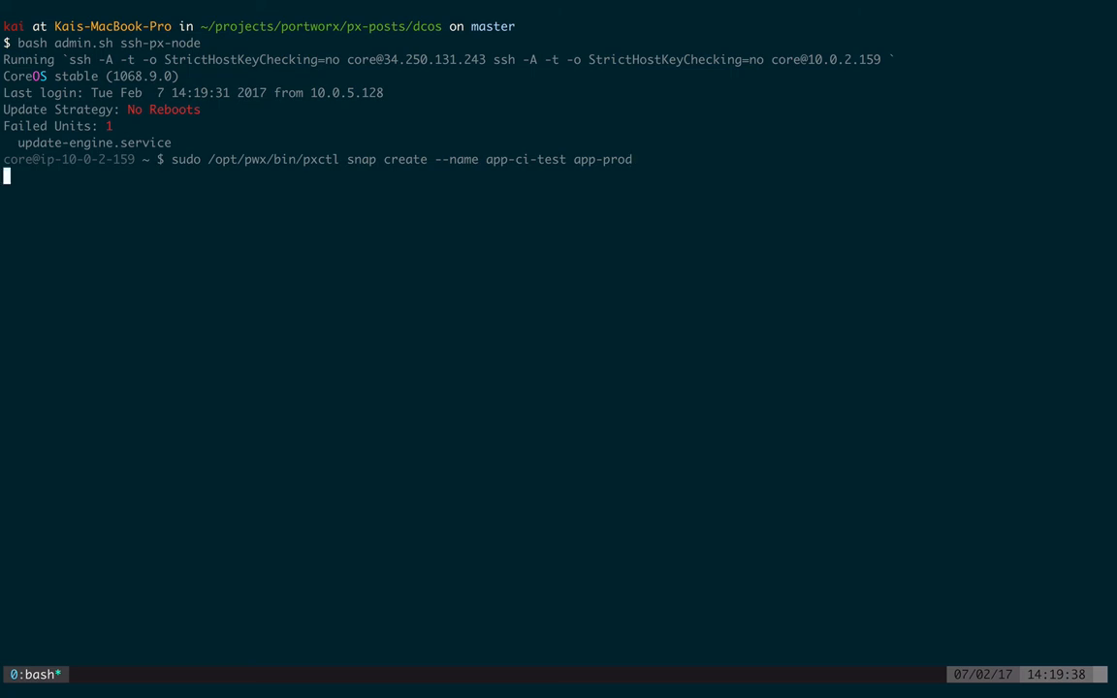
key("Enter")
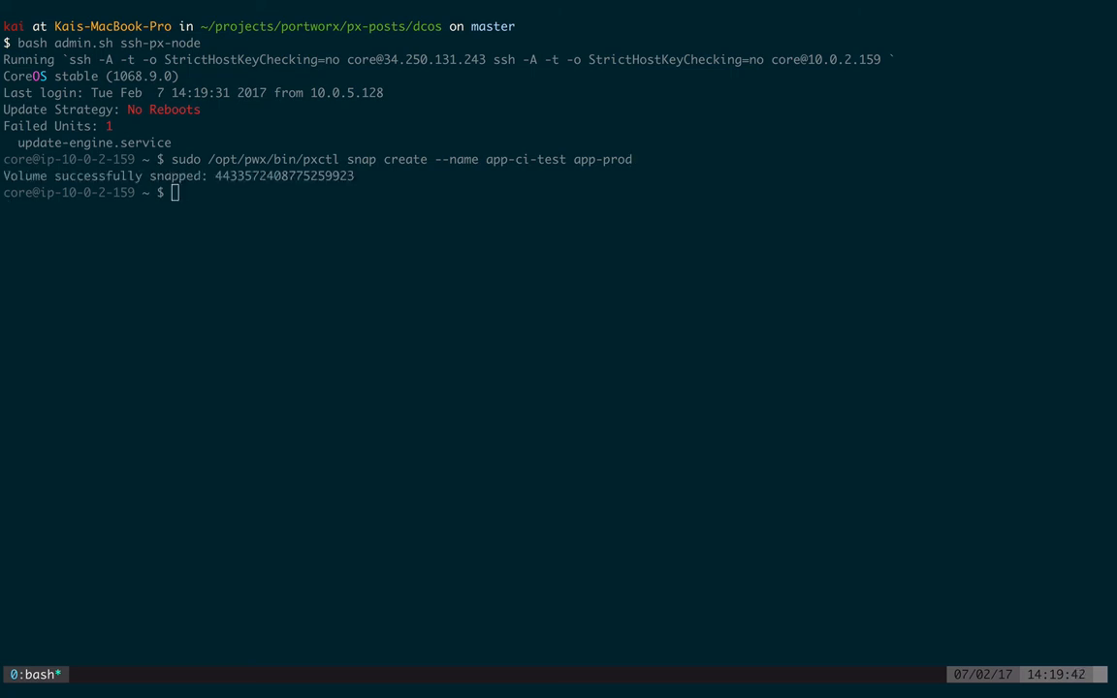
type("sudo /opt/pwx/bin/pxctl snap list")
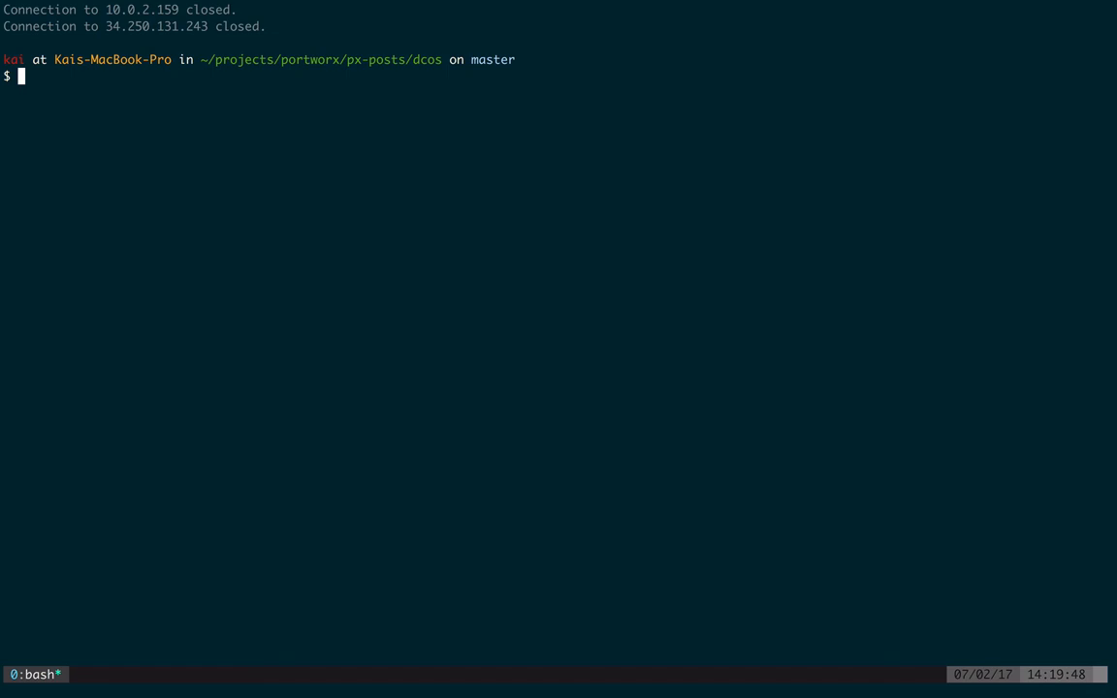
Review app.test.json mounting the app-ci-test snapshot and deploy it with dcos marathon app add
type("cat")
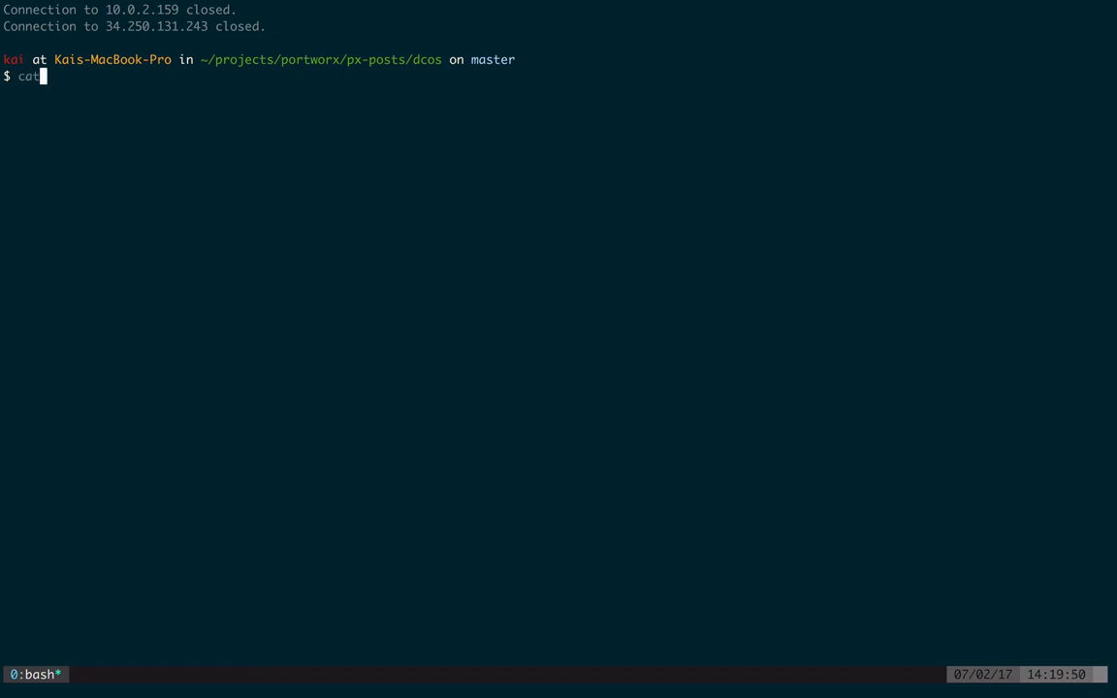
type("app.test.json")
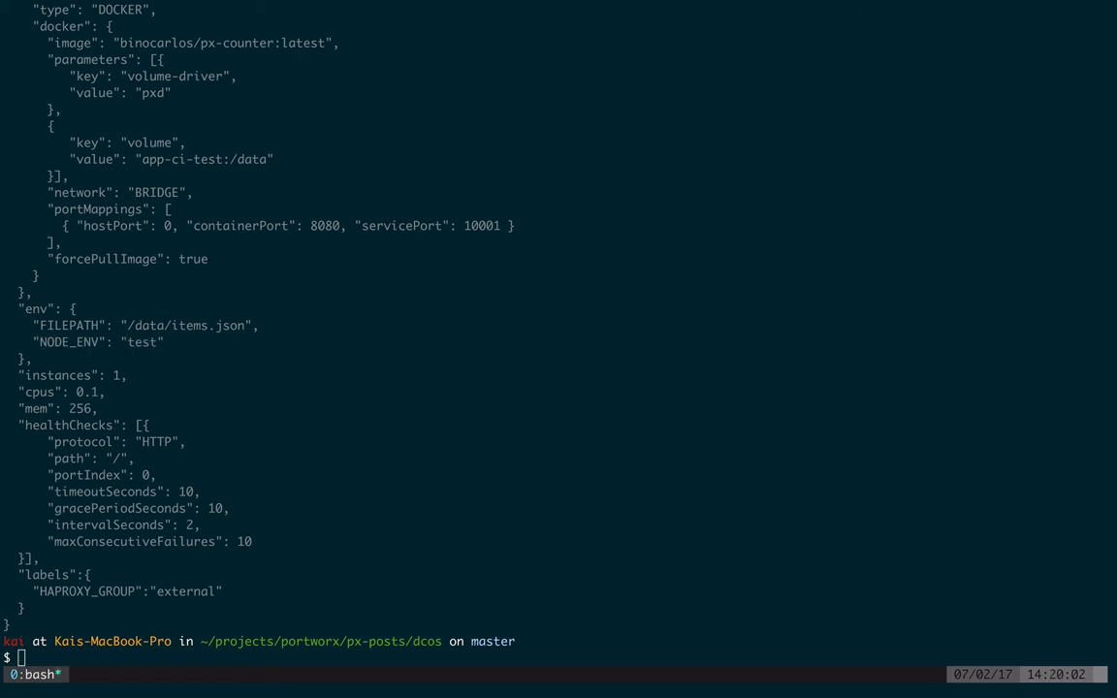
type("dcos marathon app add app.test.json")
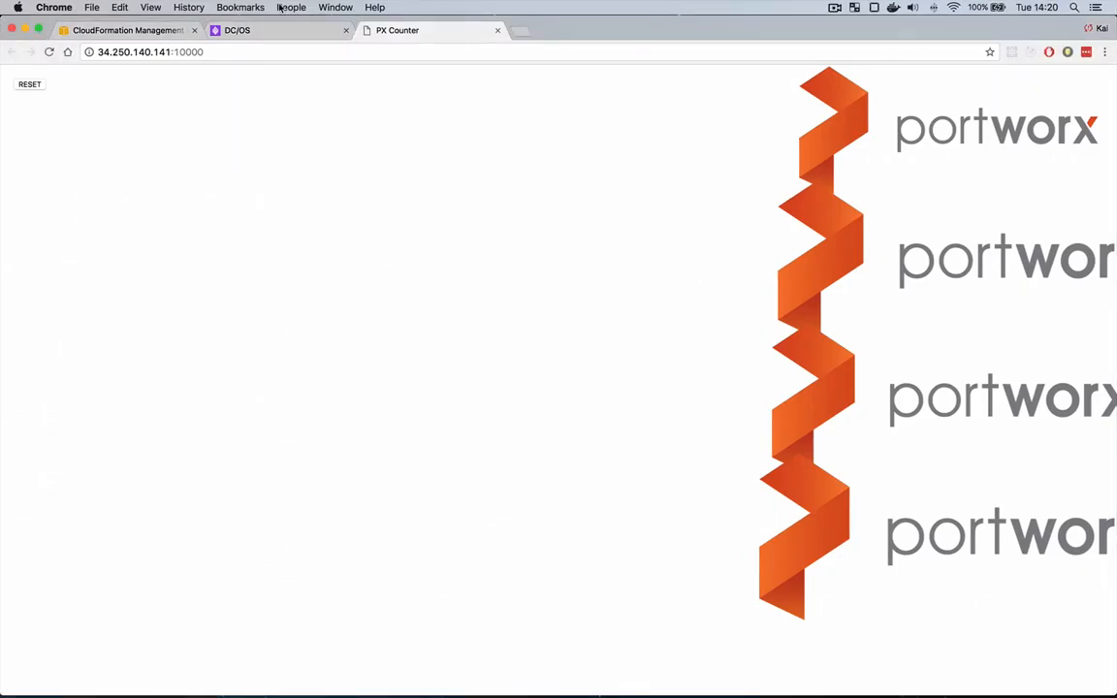
Add another Portworx logo to the production PX Counter page
left_click(247, 30)
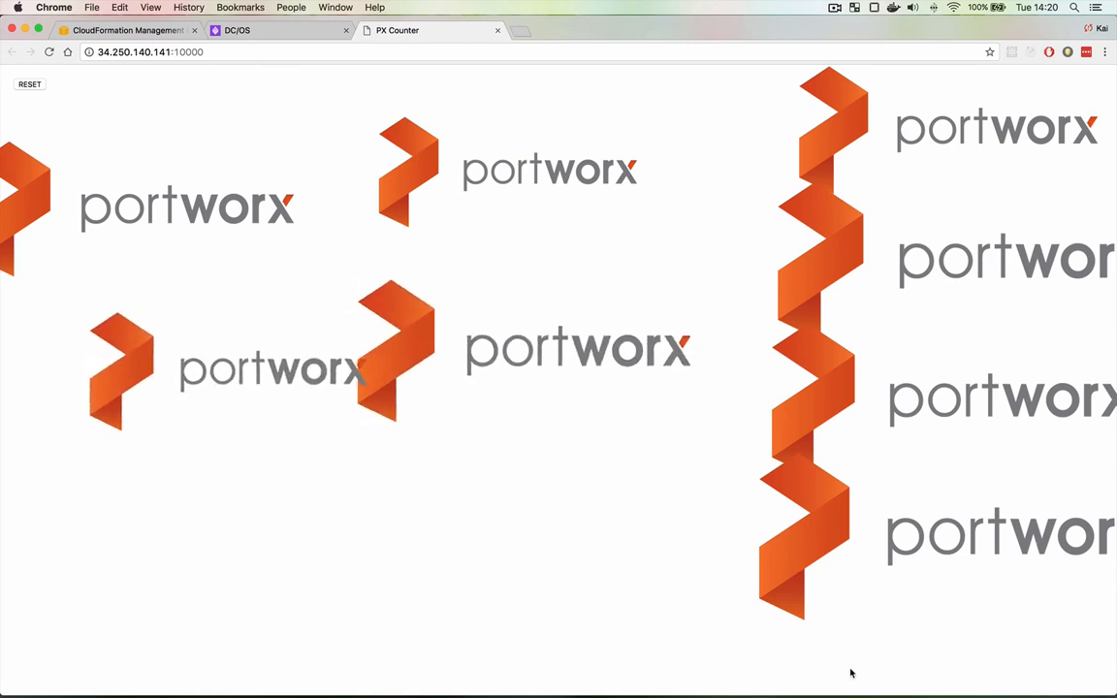
mouse_move(286, 207)
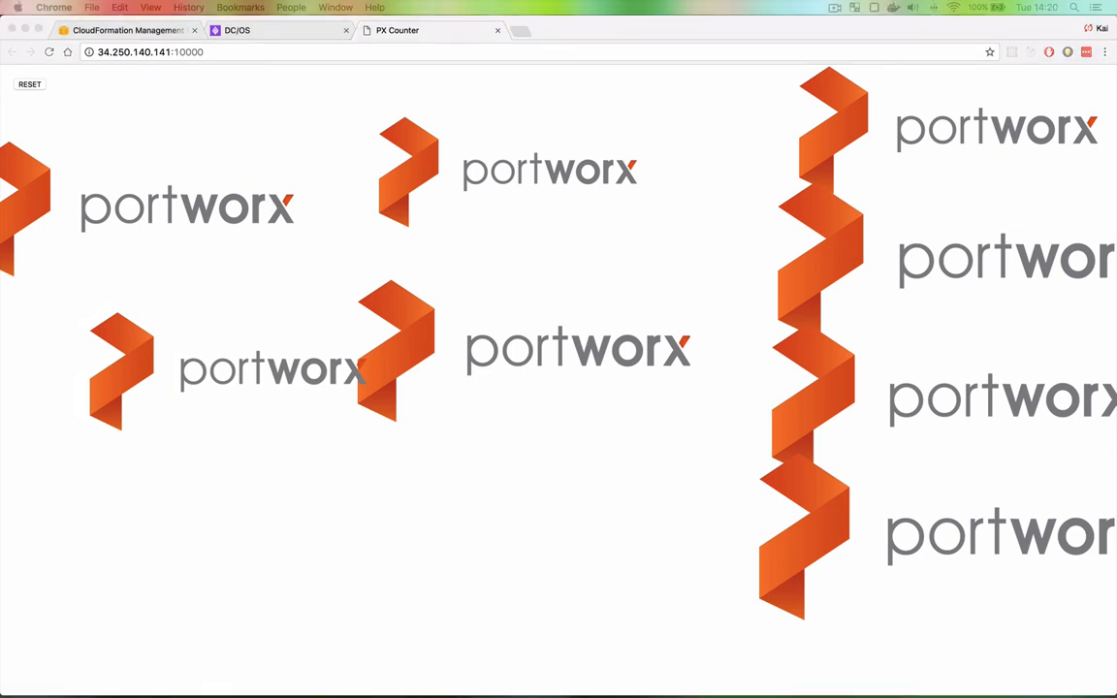
mouse_move(552, 81)
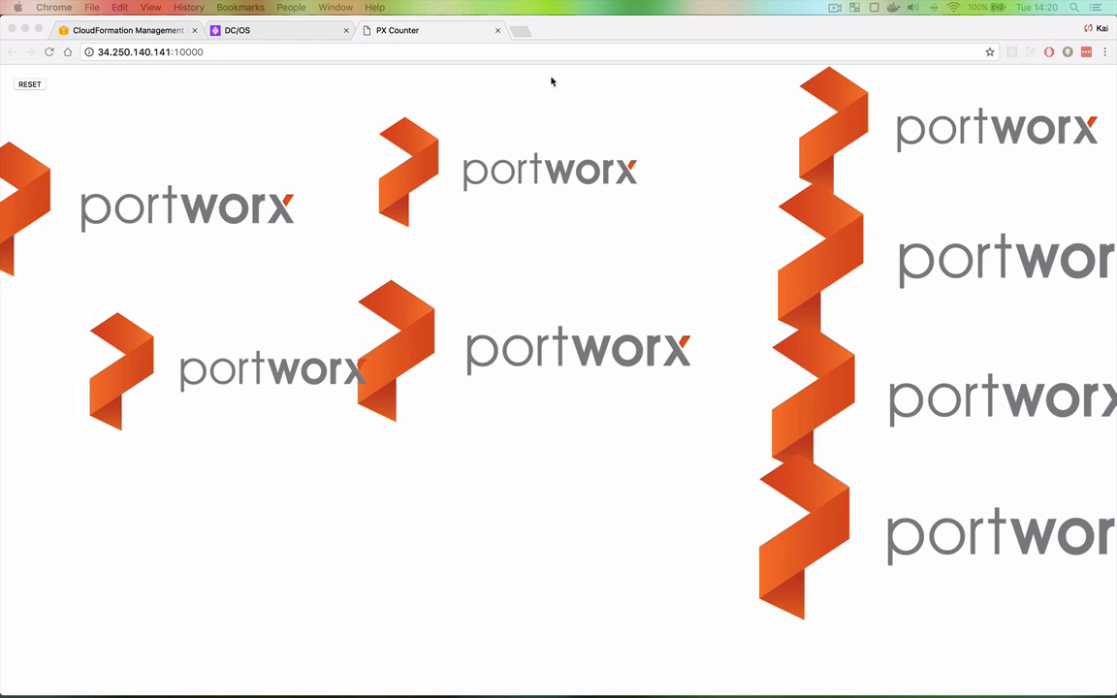
mouse_move(465, 323)
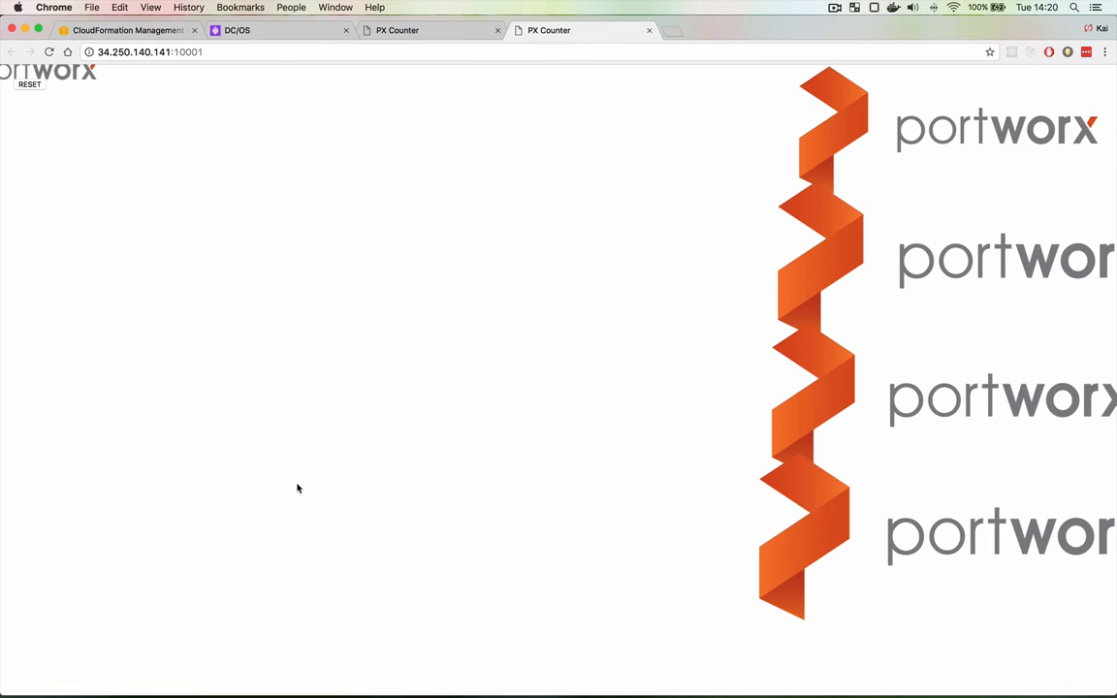
mouse_move(860, 637)
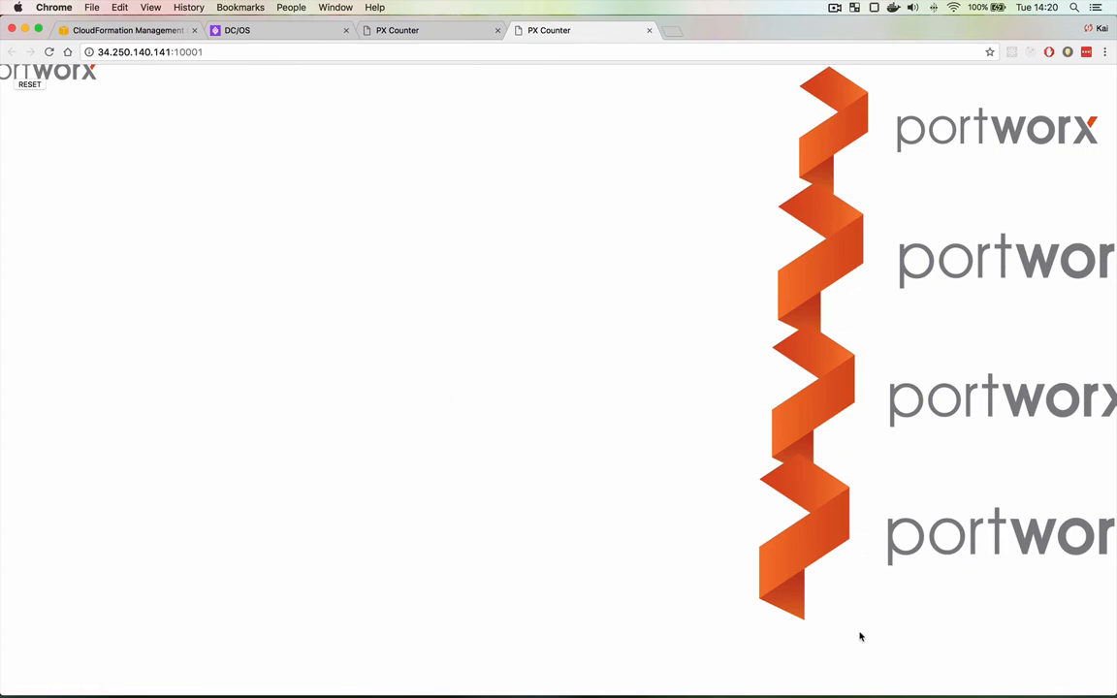
mouse_move(923, 335)
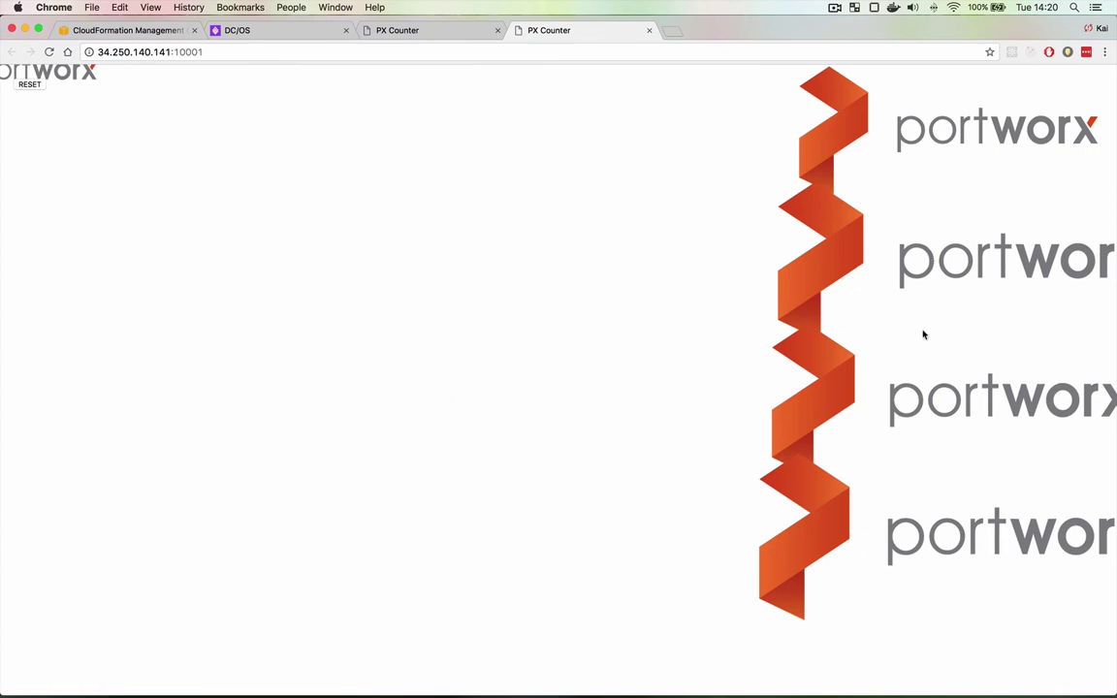
mouse_move(109, 124)
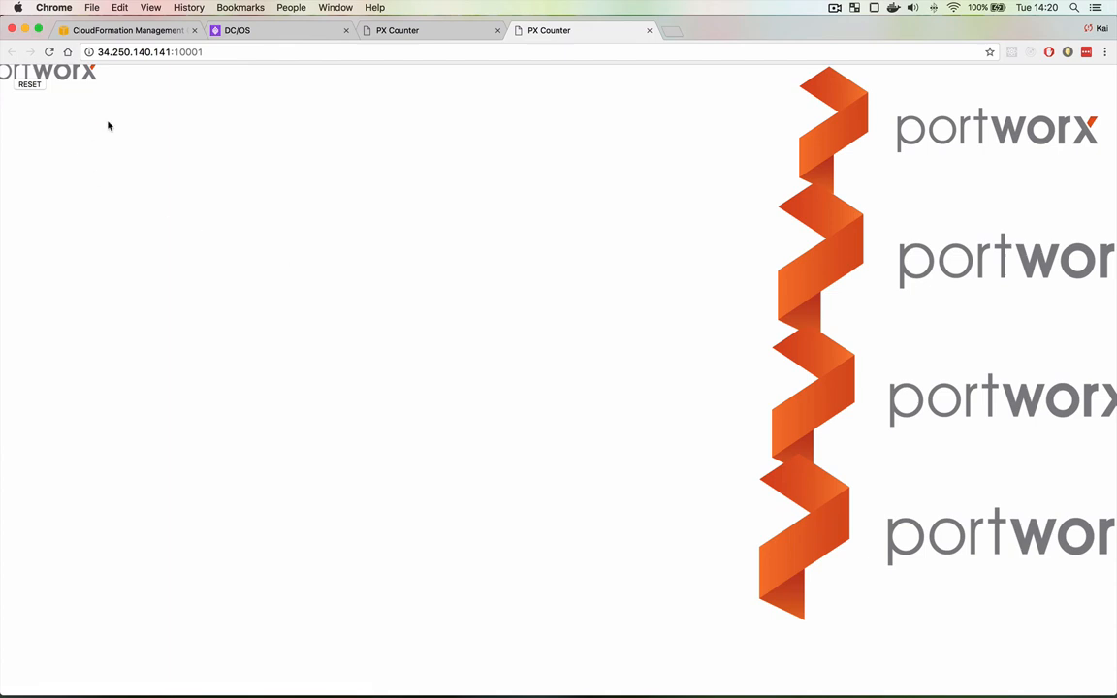
mouse_move(84, 92)
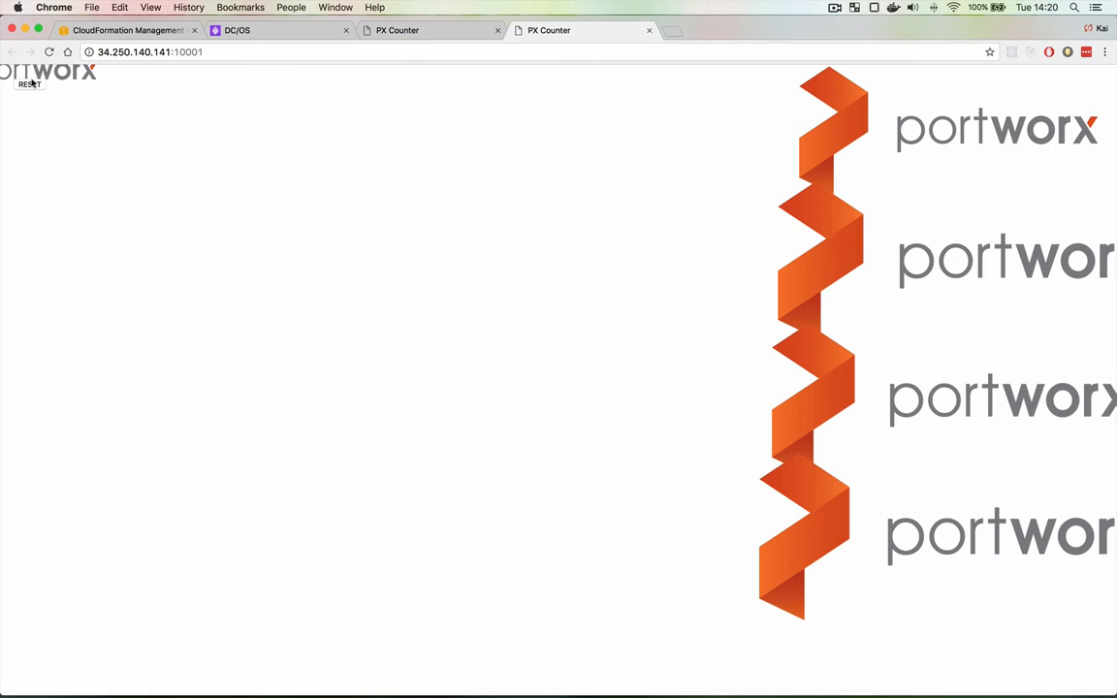
mouse_move(204, 137)
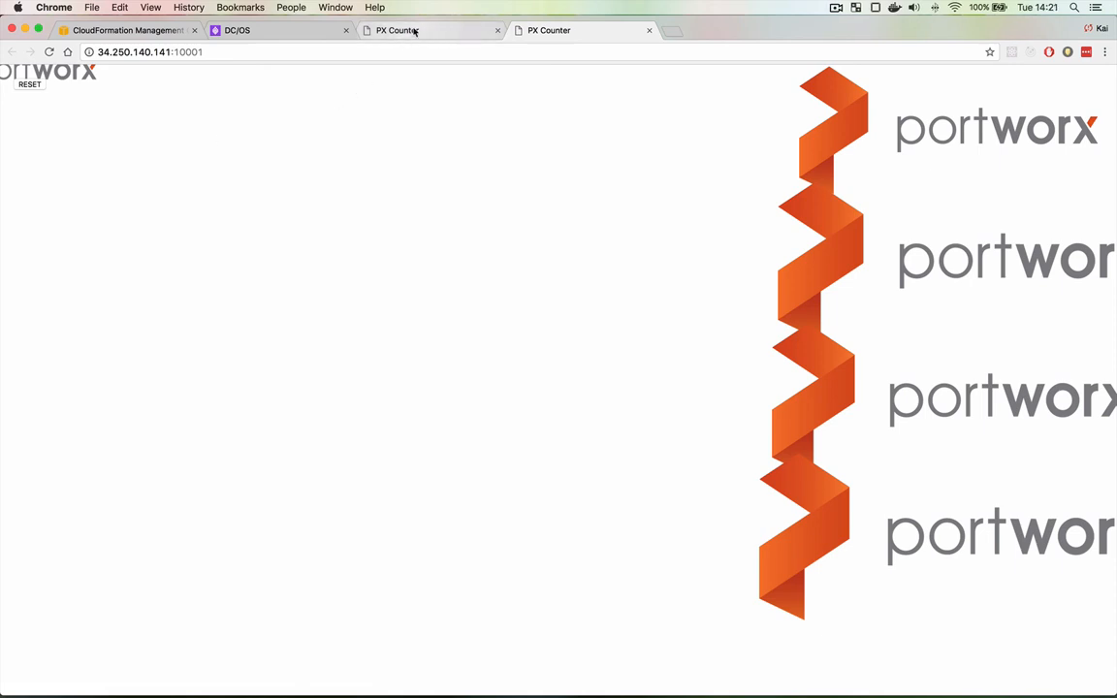
Return to the production PX Counter page to compare against the snapshot-based test app
left_click(407, 30)
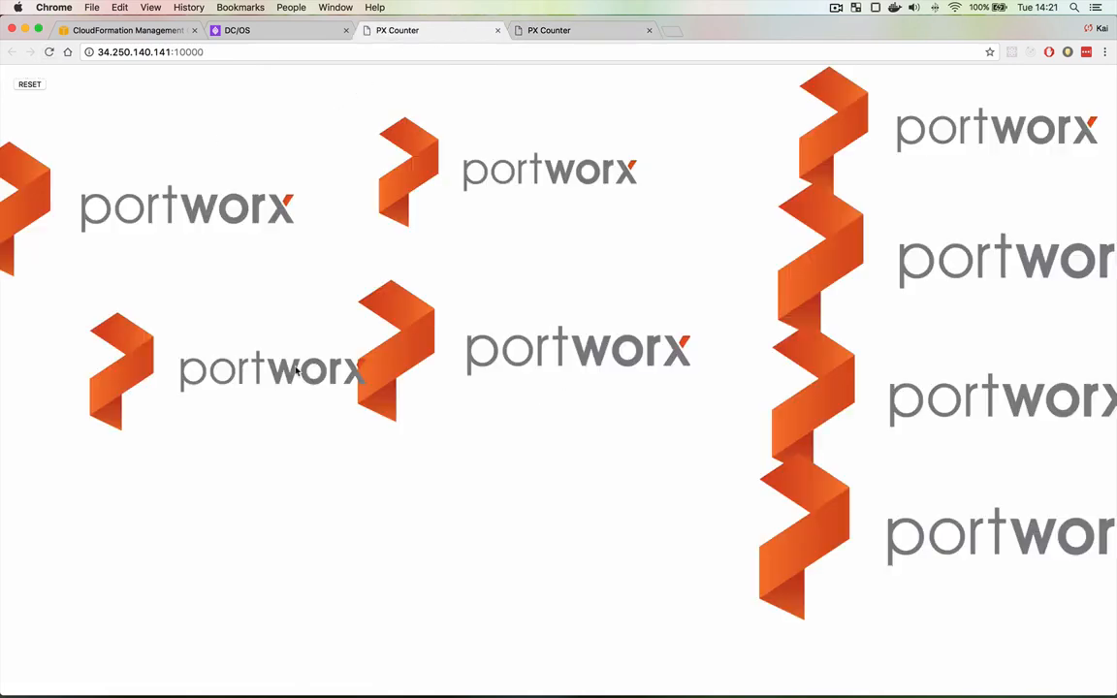